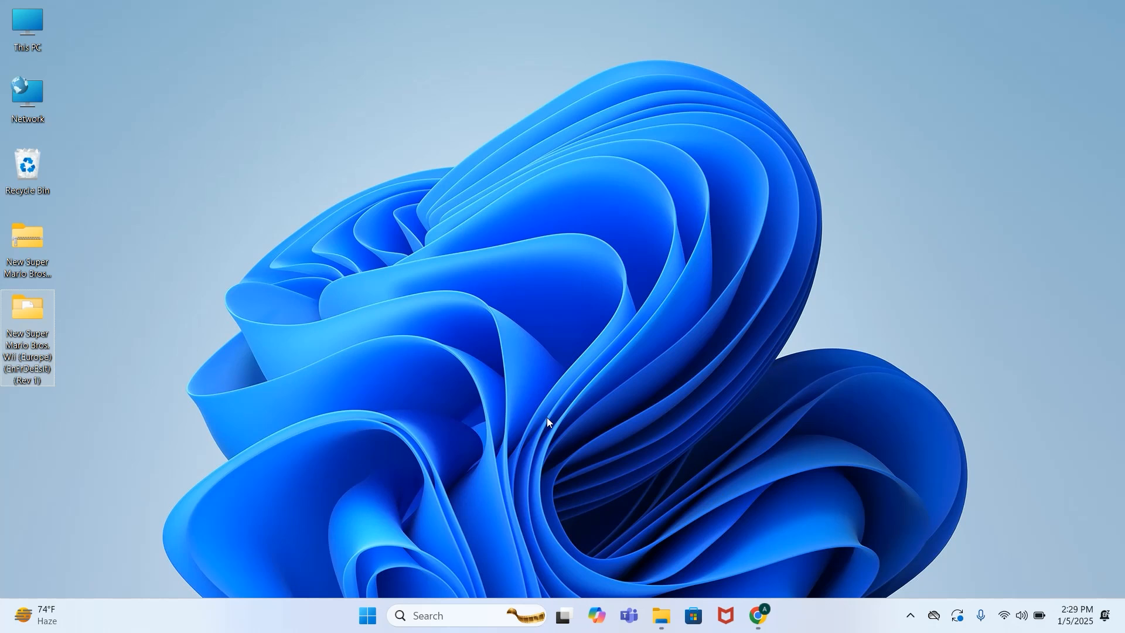
{"action": "mouse_move", "coordinate": [628, 432]}
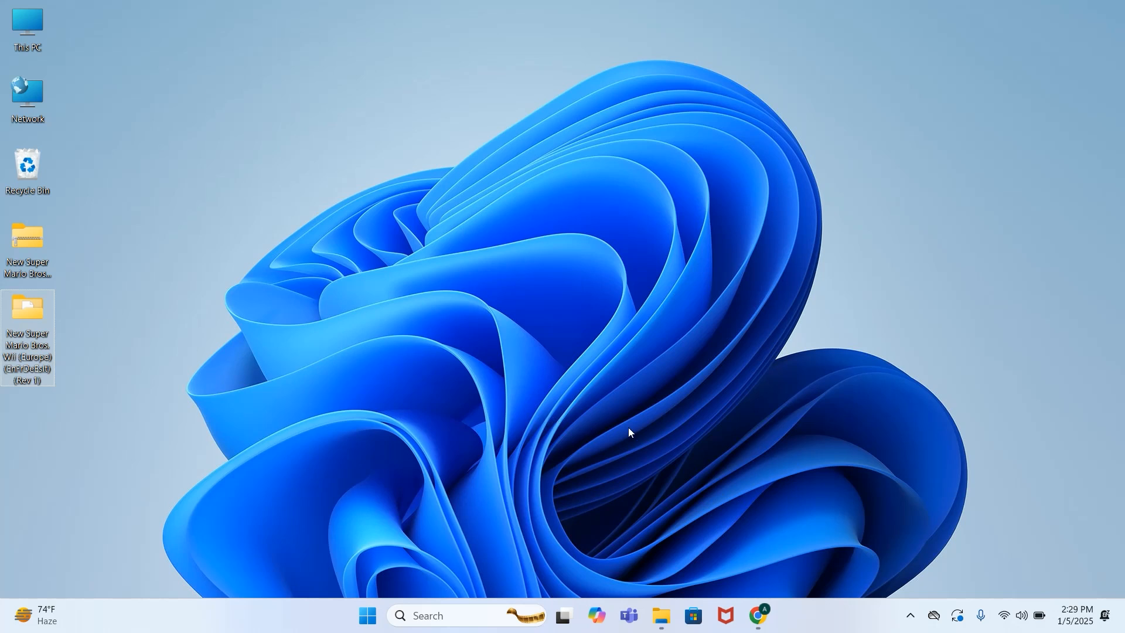
{"action": "mouse_move", "coordinate": [659, 443]}
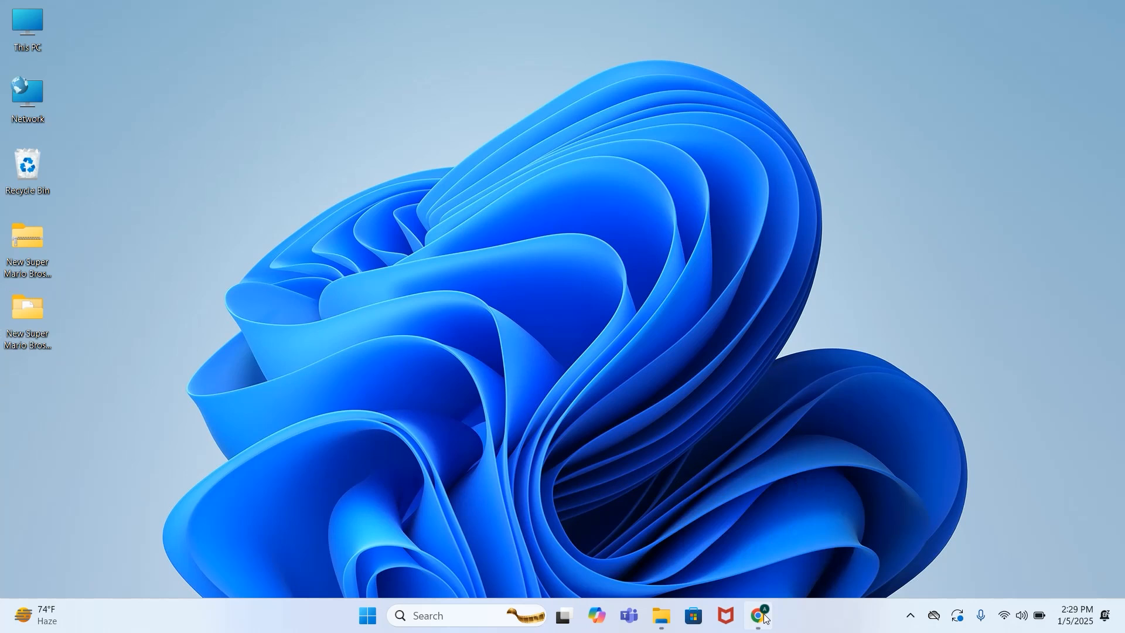
Bring Chrome back to the front and scroll up the Dolphin download release list
{"action": "left_click", "coordinate": [757, 615]}
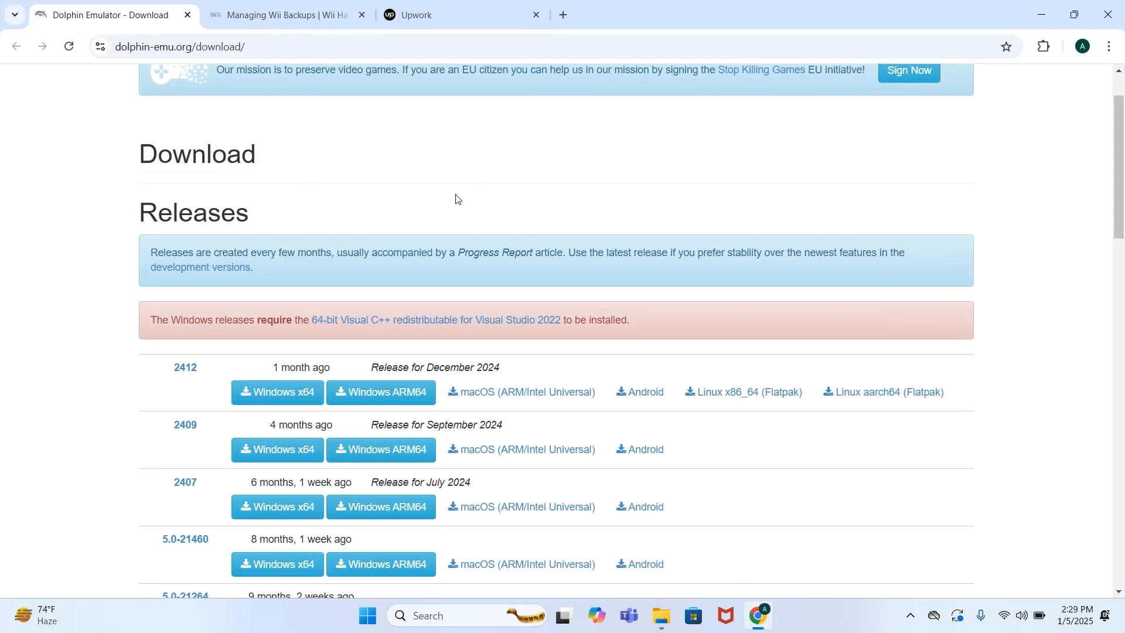
{"action": "mouse_move", "coordinate": [539, 155]}
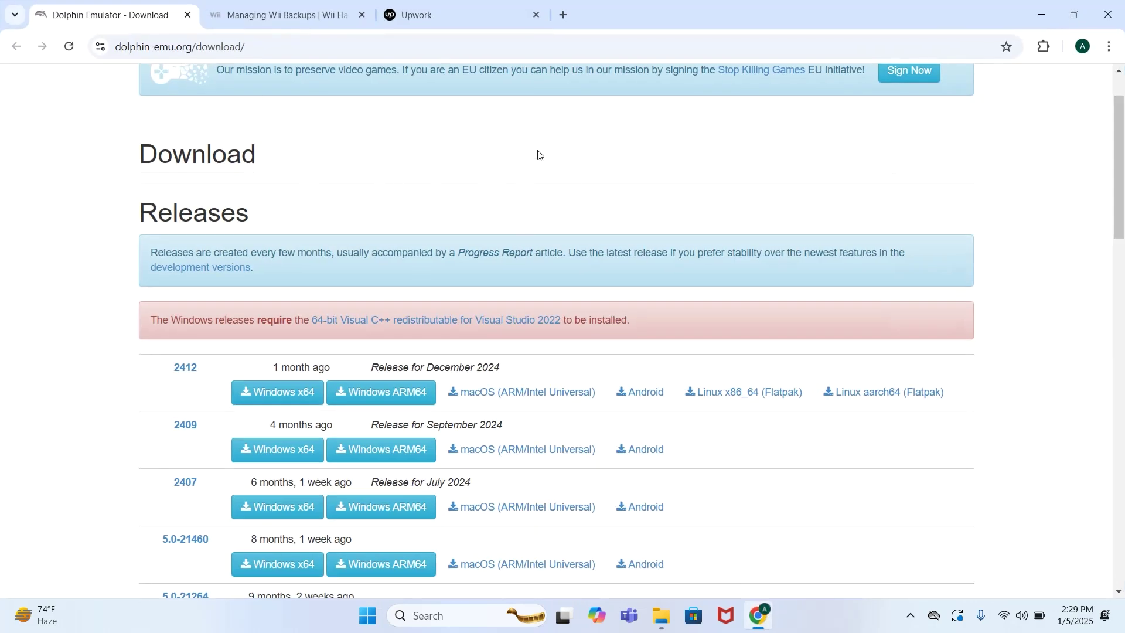
{"action": "scroll", "scroll_direction": "up", "scroll_amount": 3}
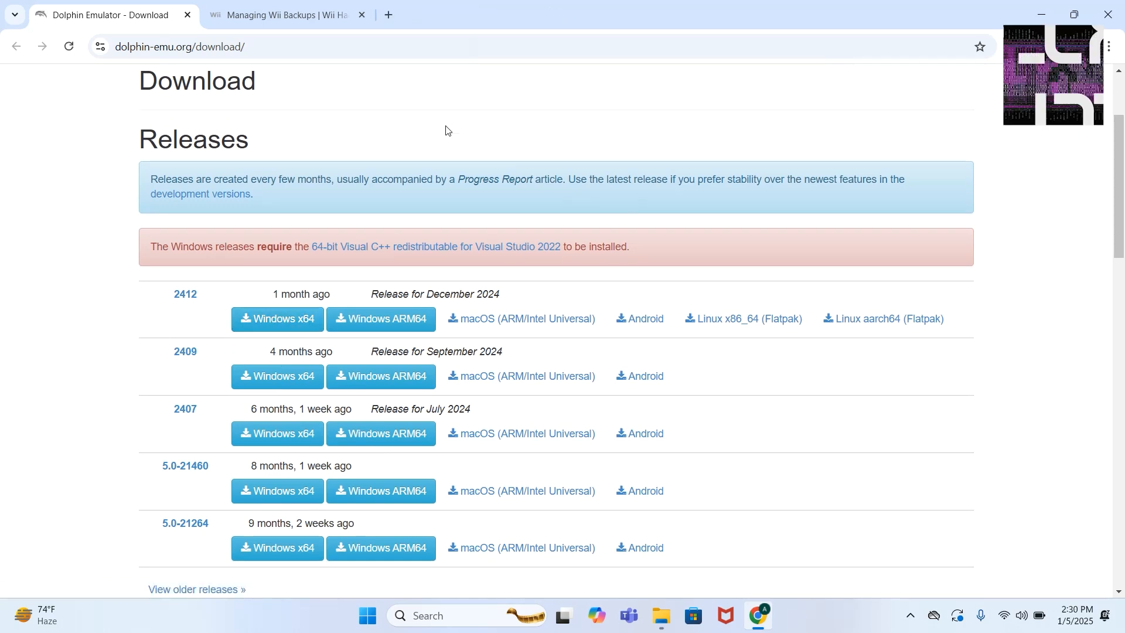
From the Managing Wii Backups guide's Requirements section, start the Wii Backup Manager download
{"action": "left_click", "coordinate": [289, 16]}
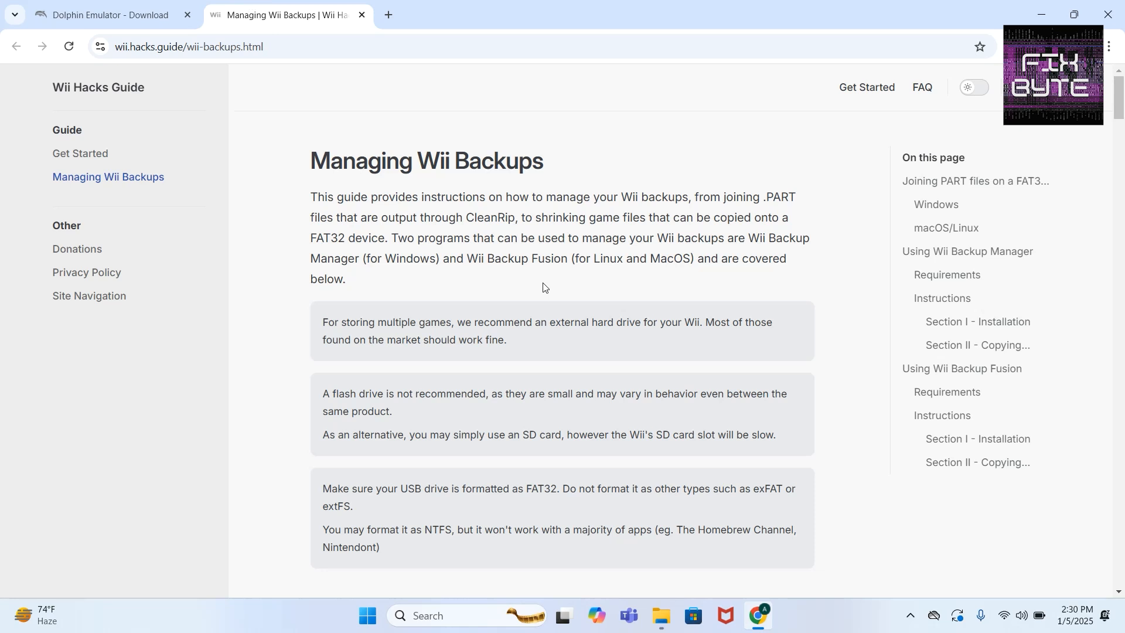
{"action": "scroll", "scroll_direction": "down", "scroll_amount": 3}
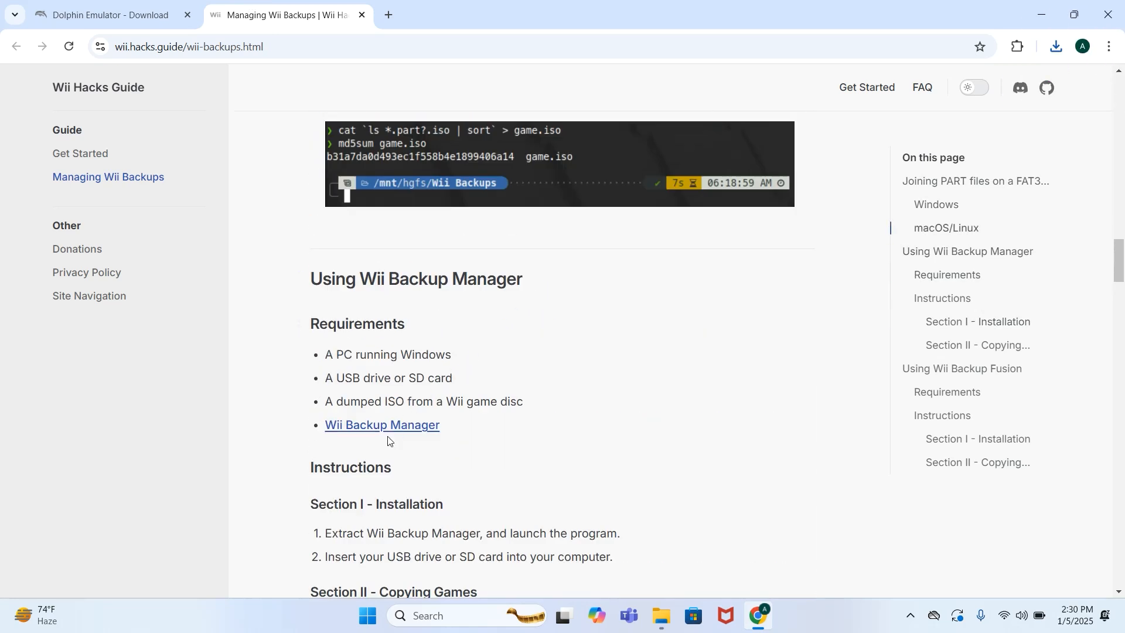
{"action": "left_click", "coordinate": [382, 426]}
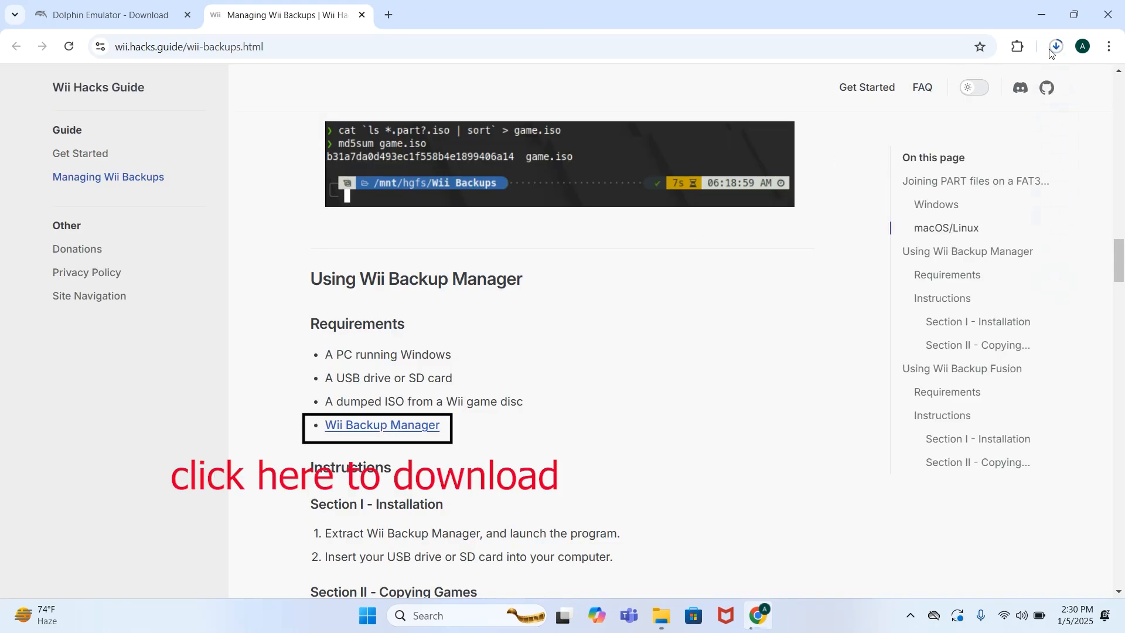
{"action": "mouse_move", "coordinate": [1056, 45]}
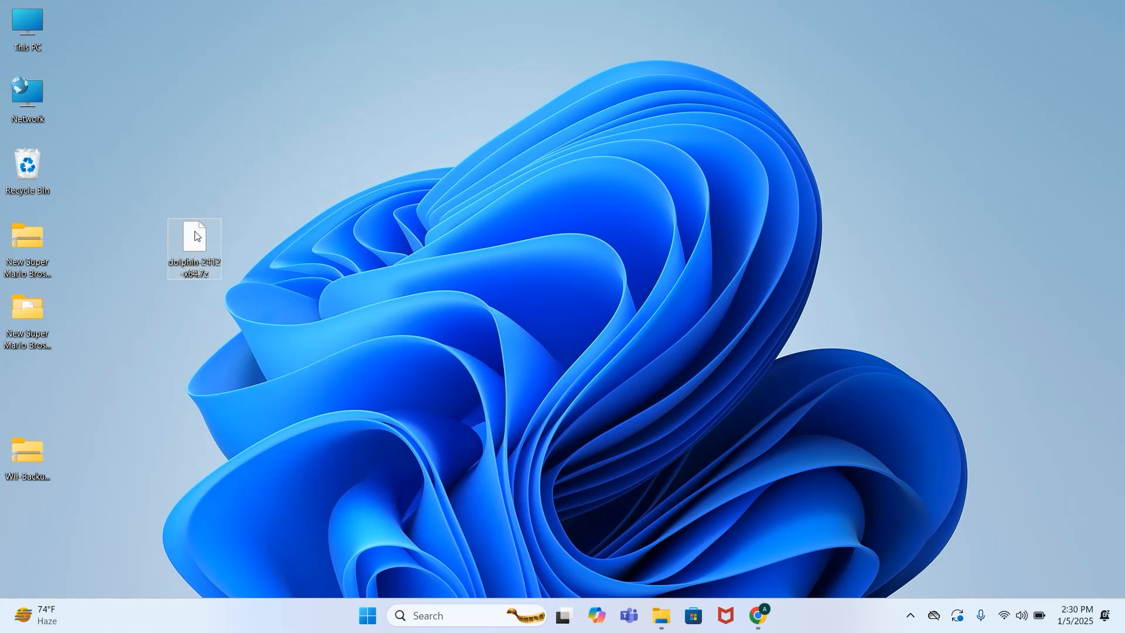
Extract the Dolphin 2412 7z and the Wii-Backup-Manager zip onto the desktop with WinRAR
{"action": "right_click", "coordinate": [195, 237]}
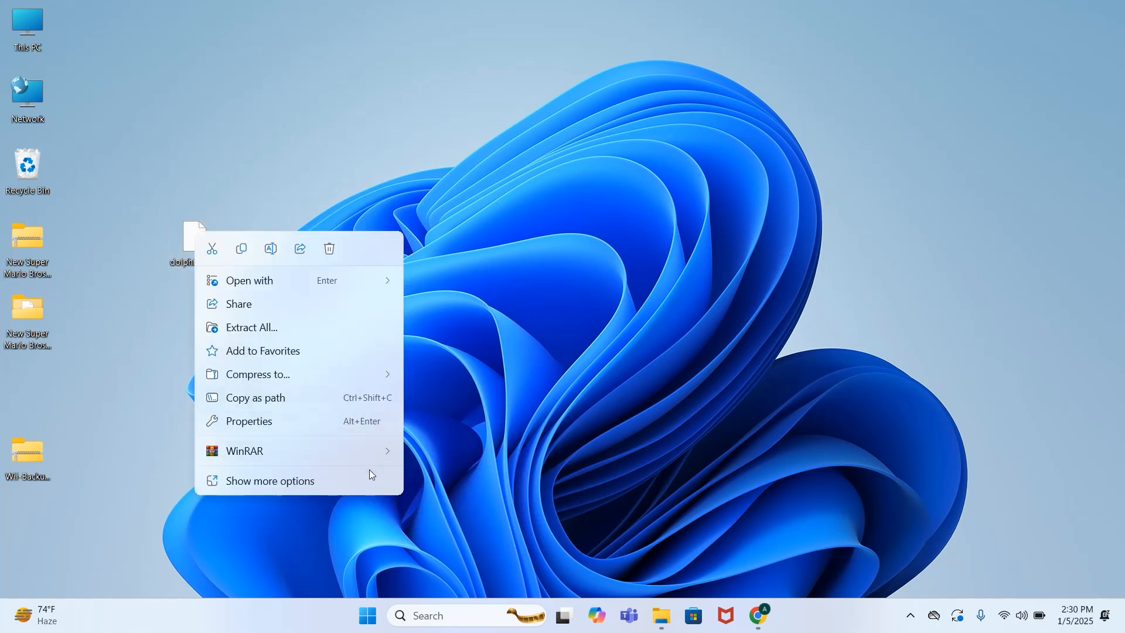
{"action": "left_click", "coordinate": [251, 328]}
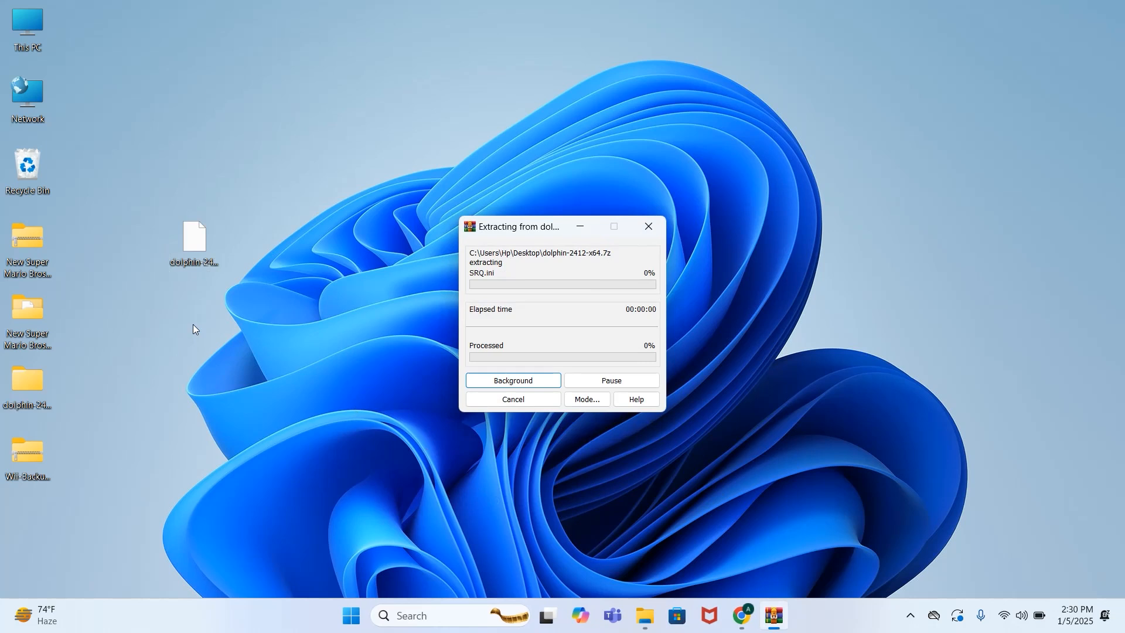
{"action": "mouse_move", "coordinate": [129, 363]}
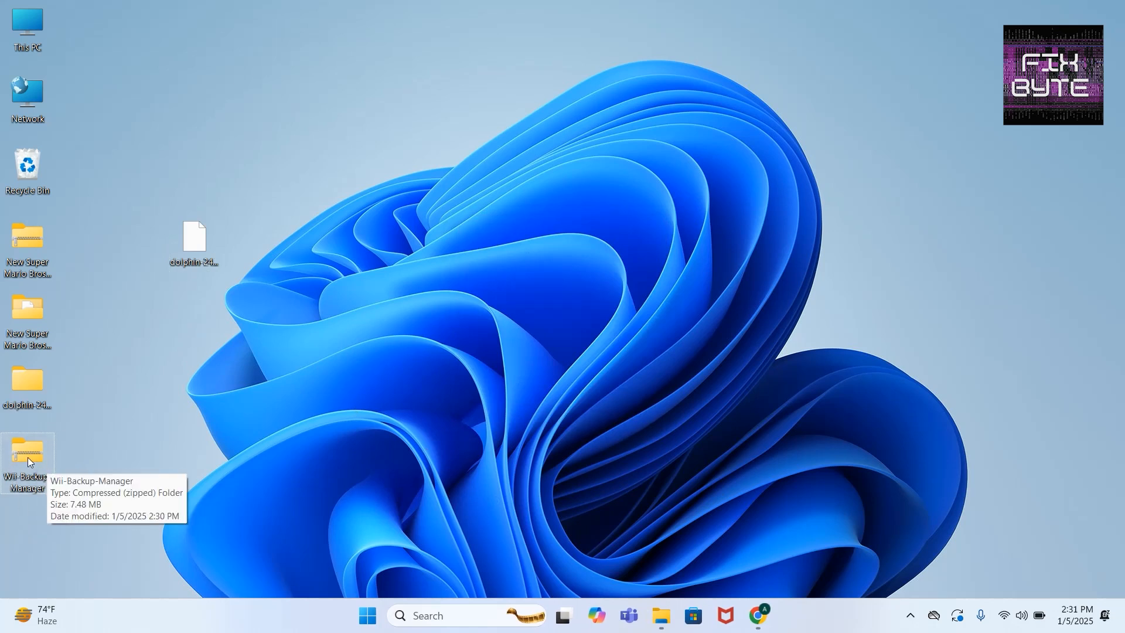
{"action": "right_click", "coordinate": [28, 455]}
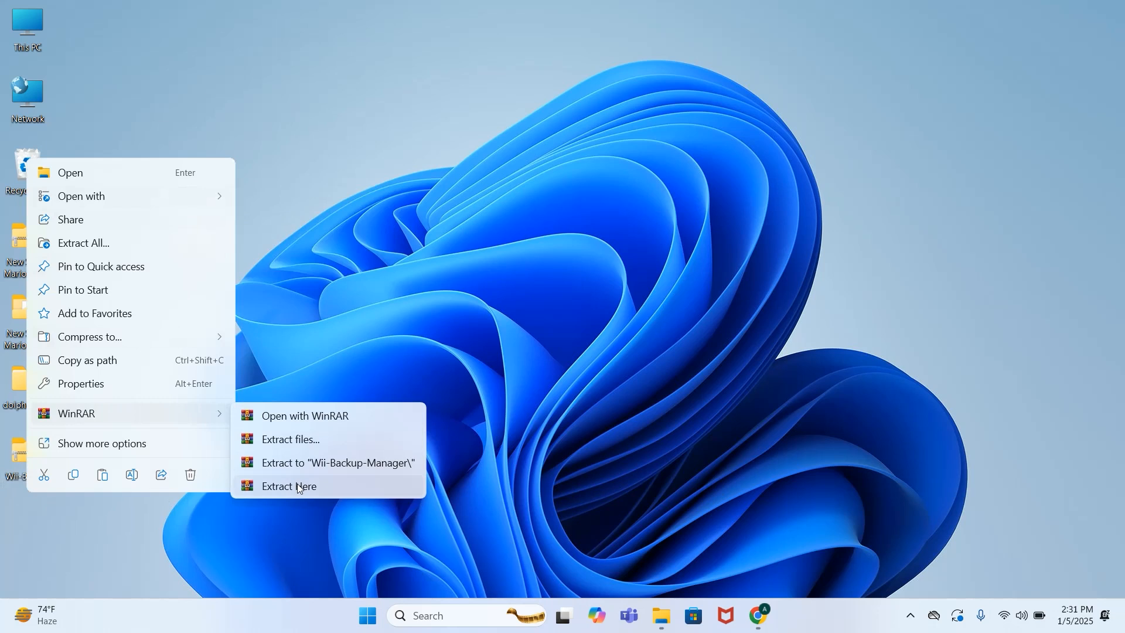
{"action": "left_click", "coordinate": [288, 486]}
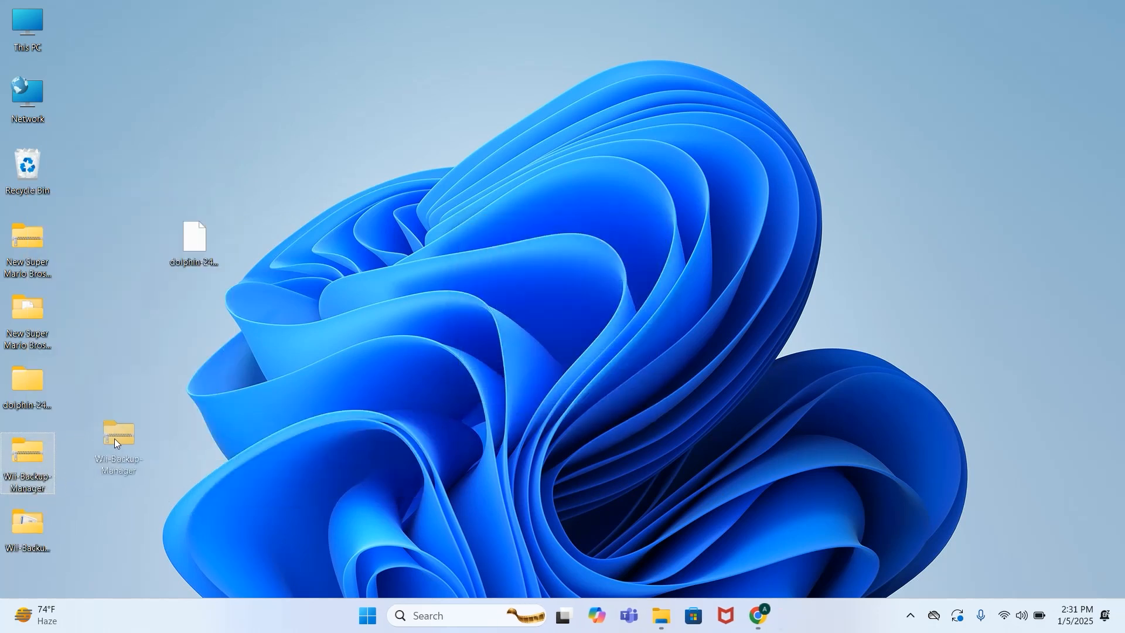
{"action": "mouse_move", "coordinate": [143, 452]}
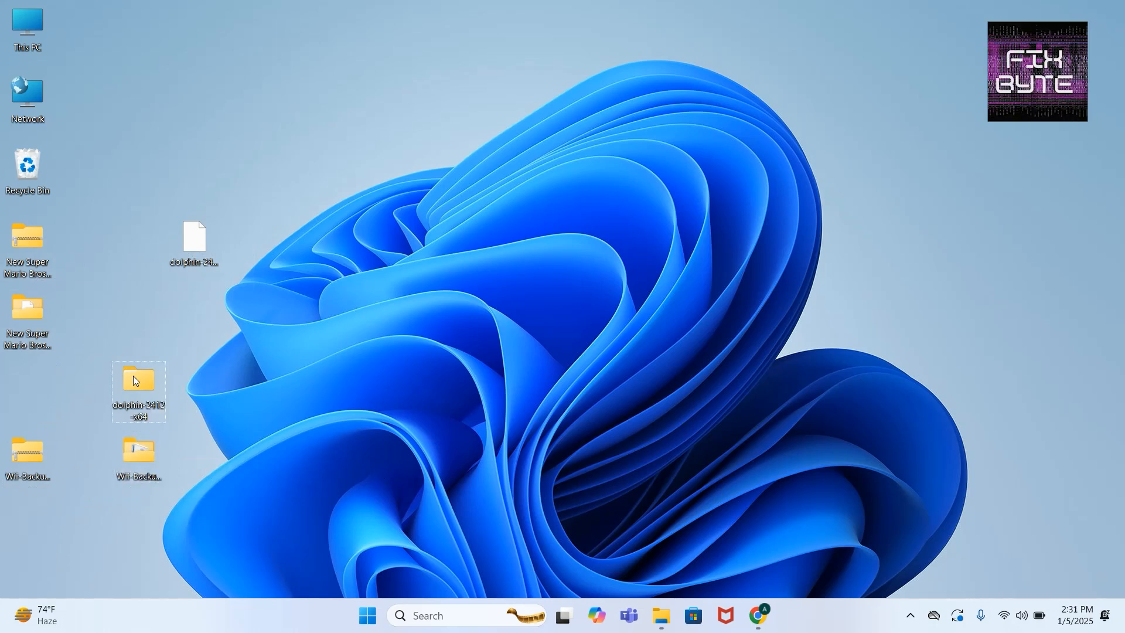
Launch Dolphin.exe from the extracted dolphin-2412-x64 > Dolphin-x64 folder
{"action": "double_click", "coordinate": [138, 380]}
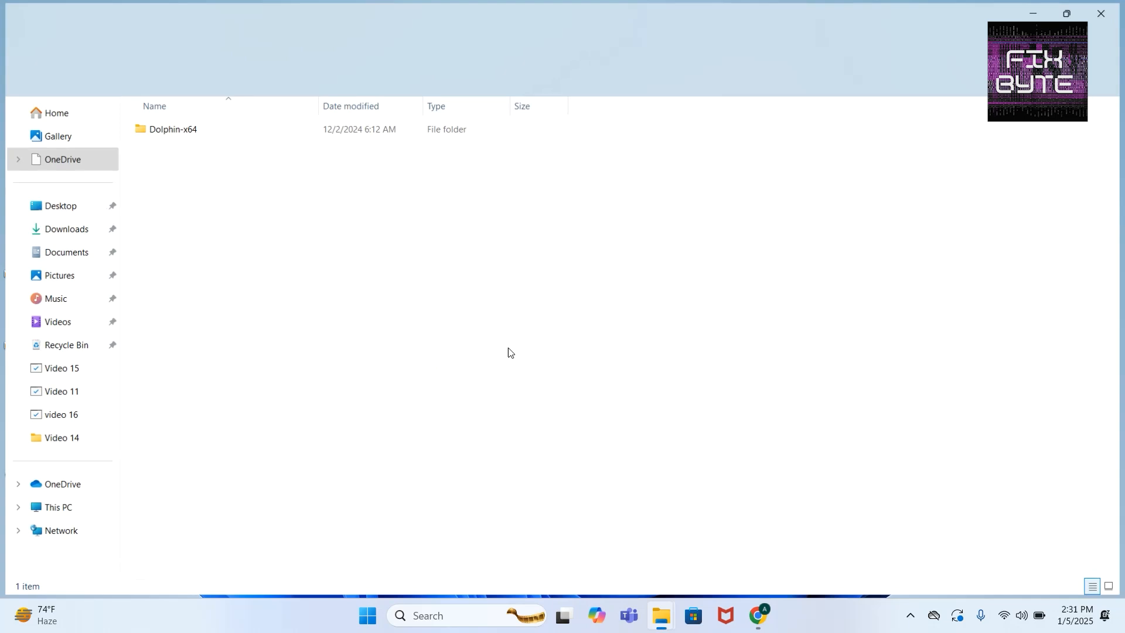
{"action": "double_click", "coordinate": [173, 128]}
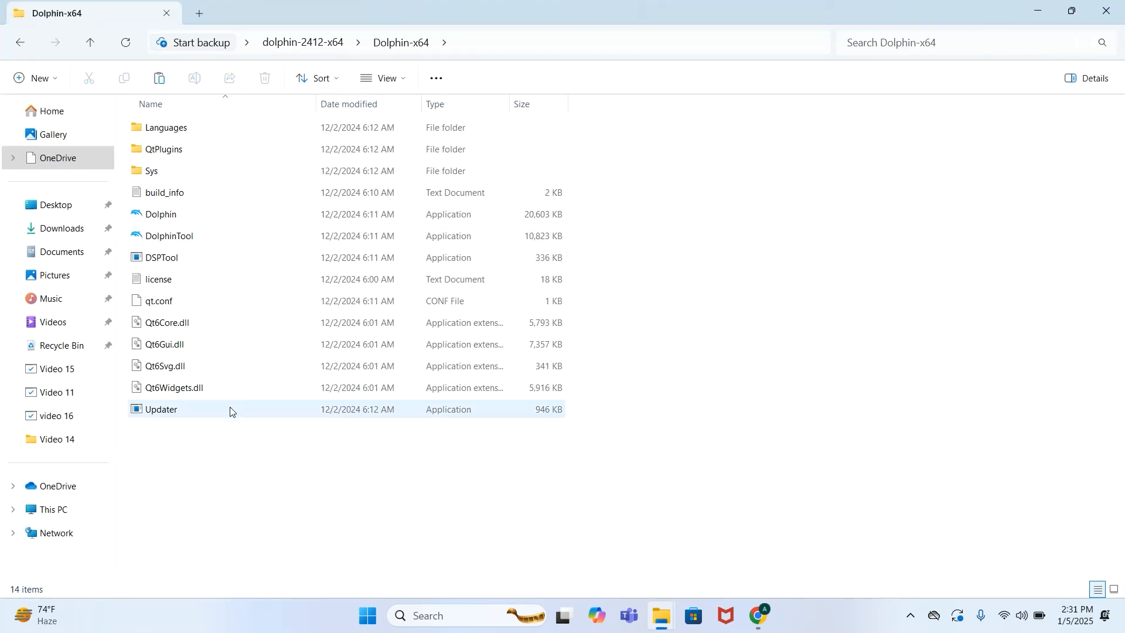
{"action": "left_click", "coordinate": [165, 219]}
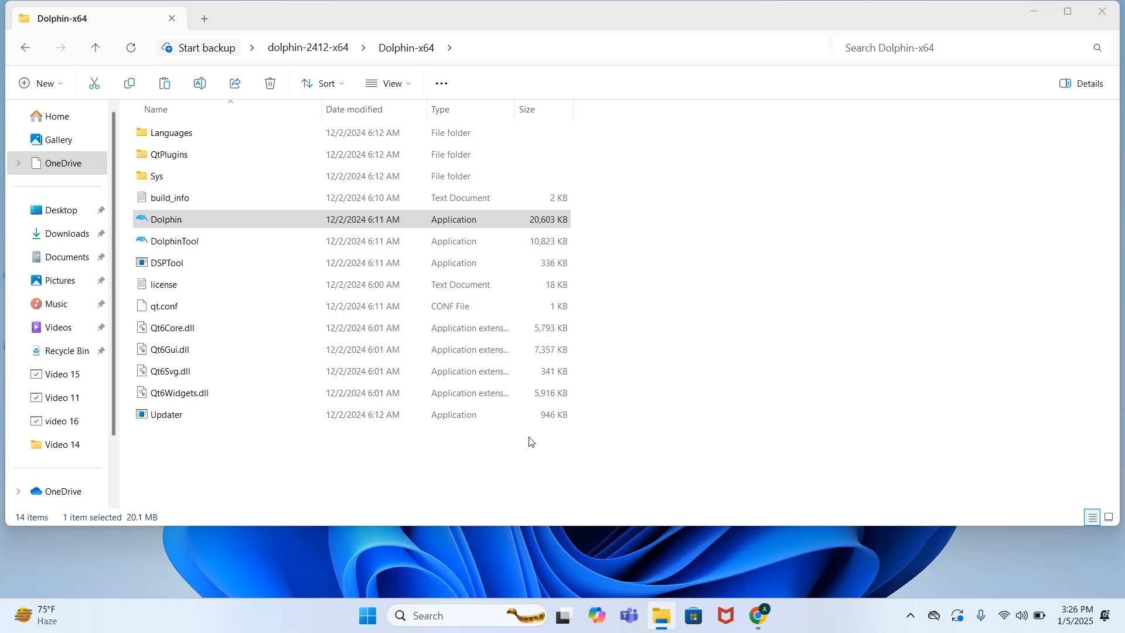
{"action": "double_click", "coordinate": [166, 219]}
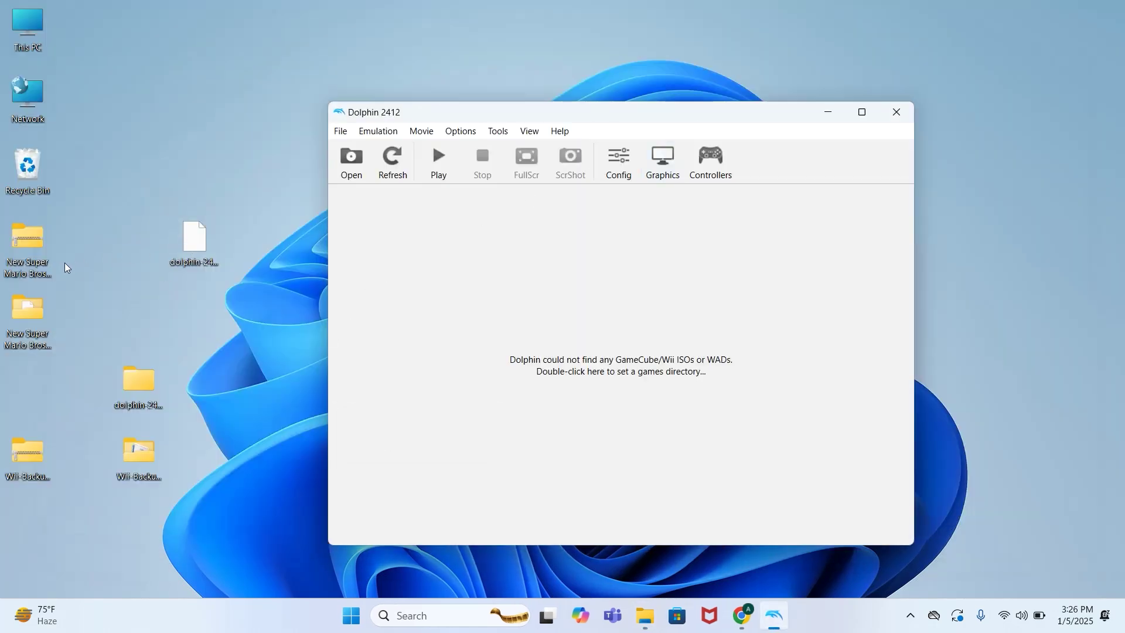
{"action": "mouse_move", "coordinate": [117, 290]}
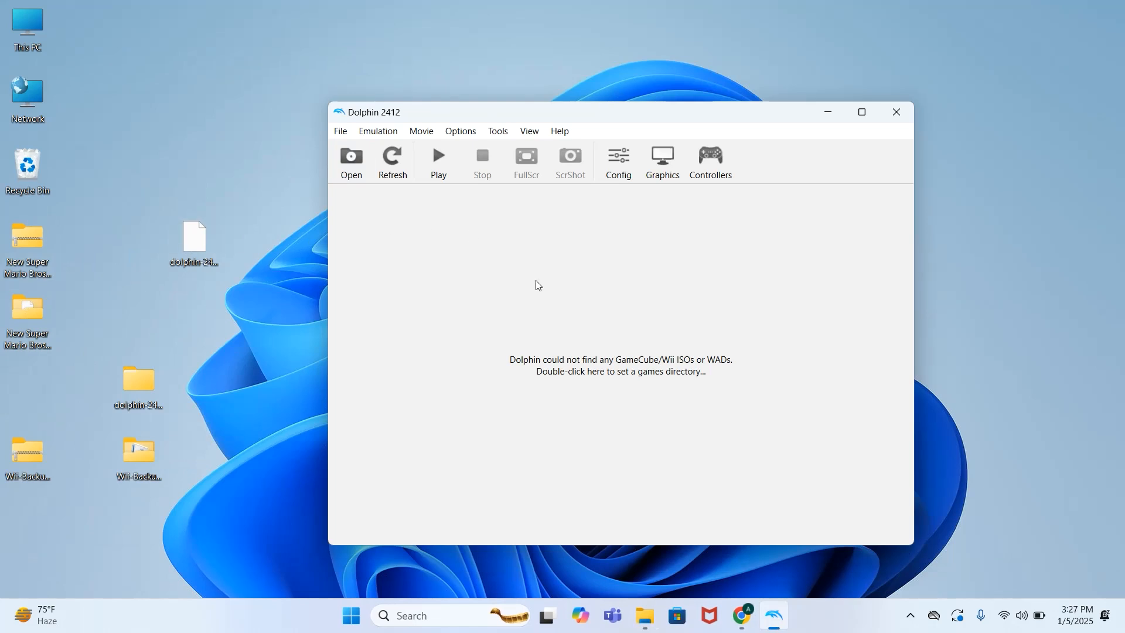
{"action": "mouse_move", "coordinate": [541, 286]}
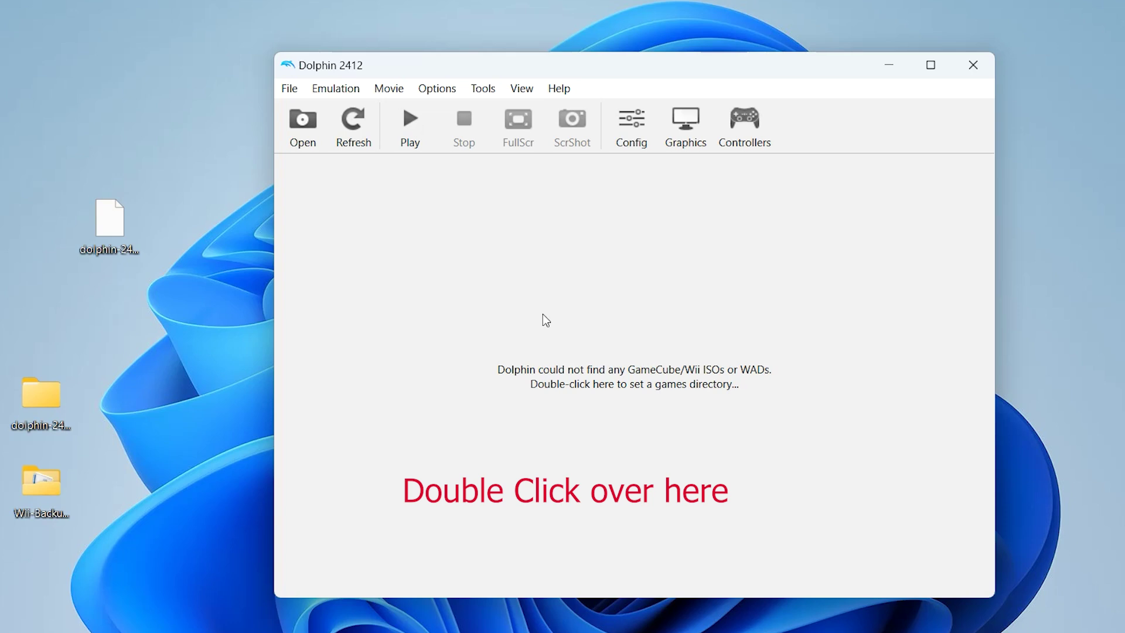
Bring up Dolphin's Select a Directory dialog from the empty game list
{"action": "double_click", "coordinate": [633, 385]}
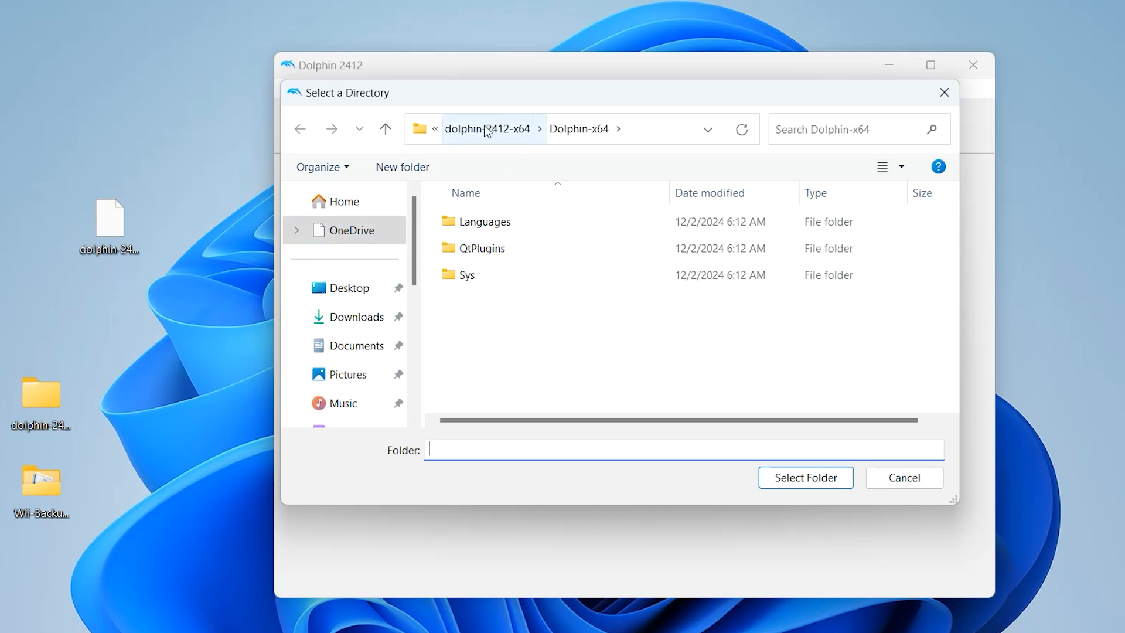
Choose the desktop's New Super Mario Bros. Wii folder as Dolphin's games directory
{"action": "left_click", "coordinate": [350, 288]}
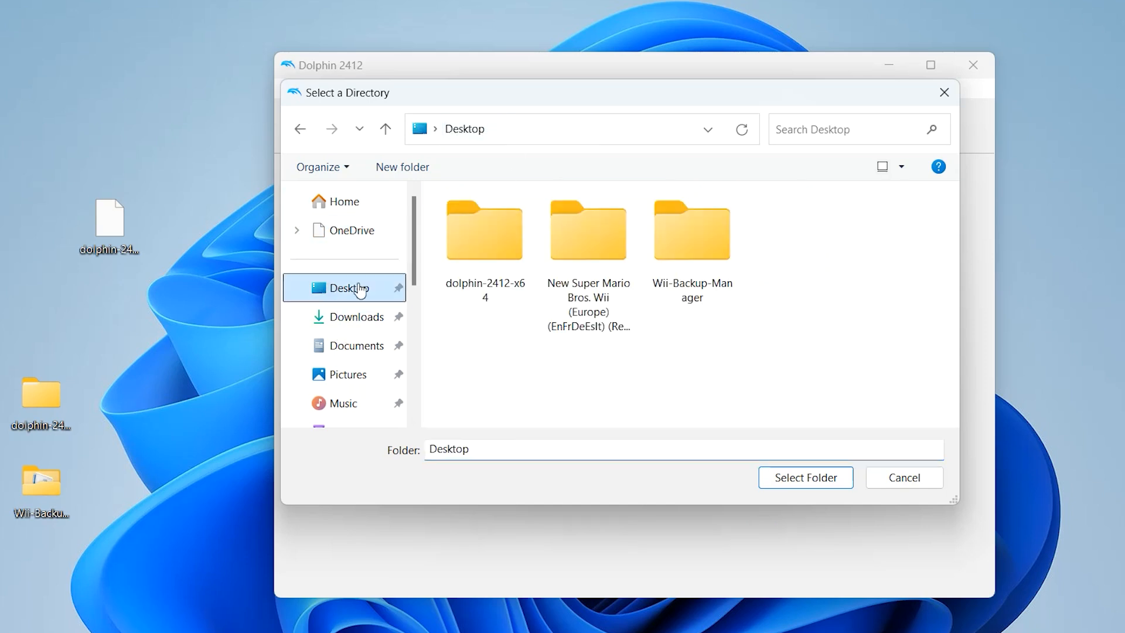
{"action": "left_click", "coordinate": [588, 233]}
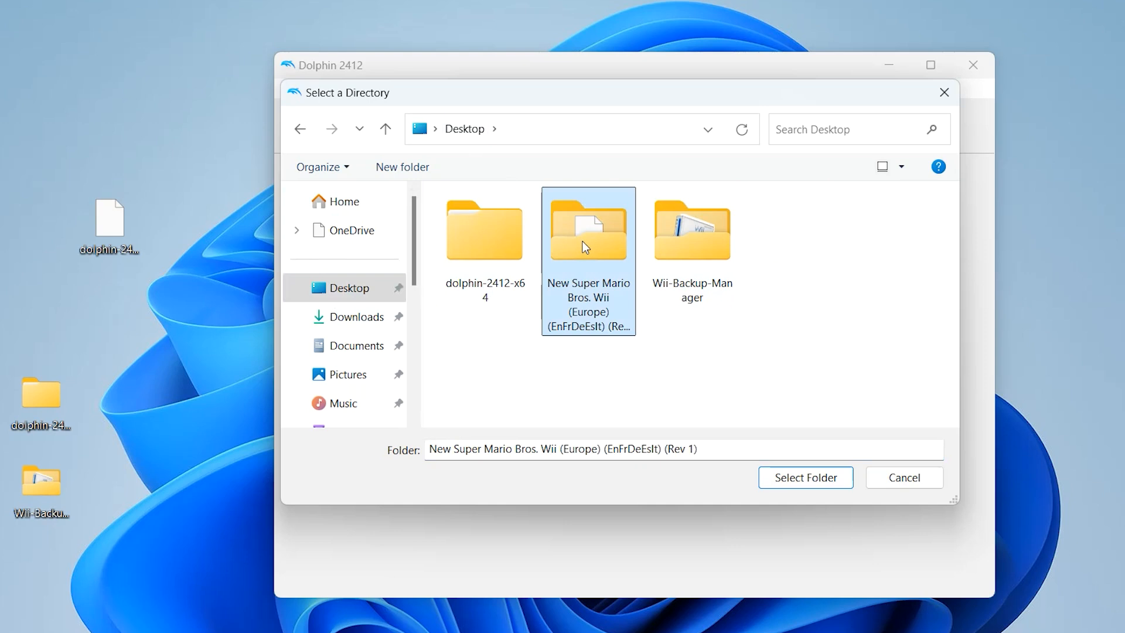
{"action": "double_click", "coordinate": [588, 229]}
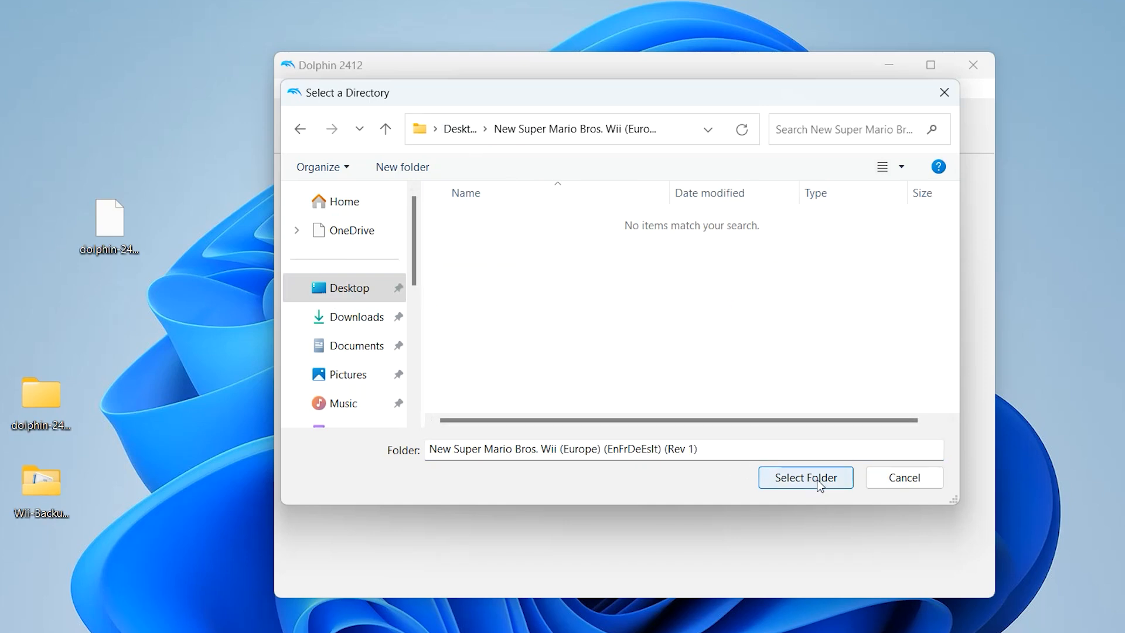
{"action": "left_click", "coordinate": [806, 478]}
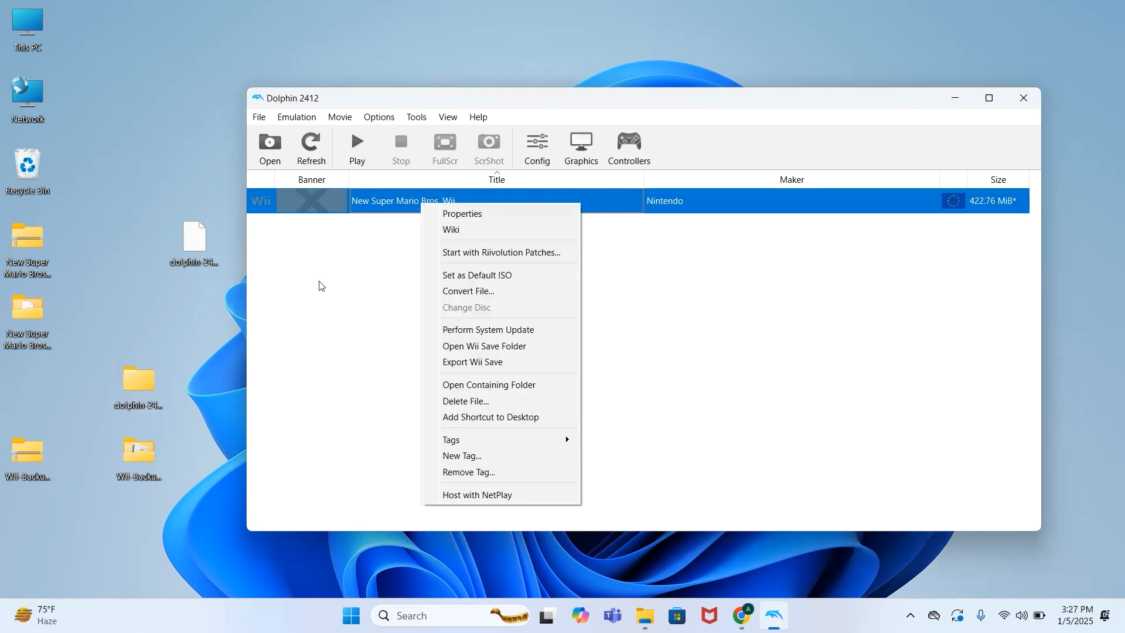
Convert New Super Mario Bros. Wii to an ISO saved on the desktop under its default name
{"action": "left_click", "coordinate": [468, 291]}
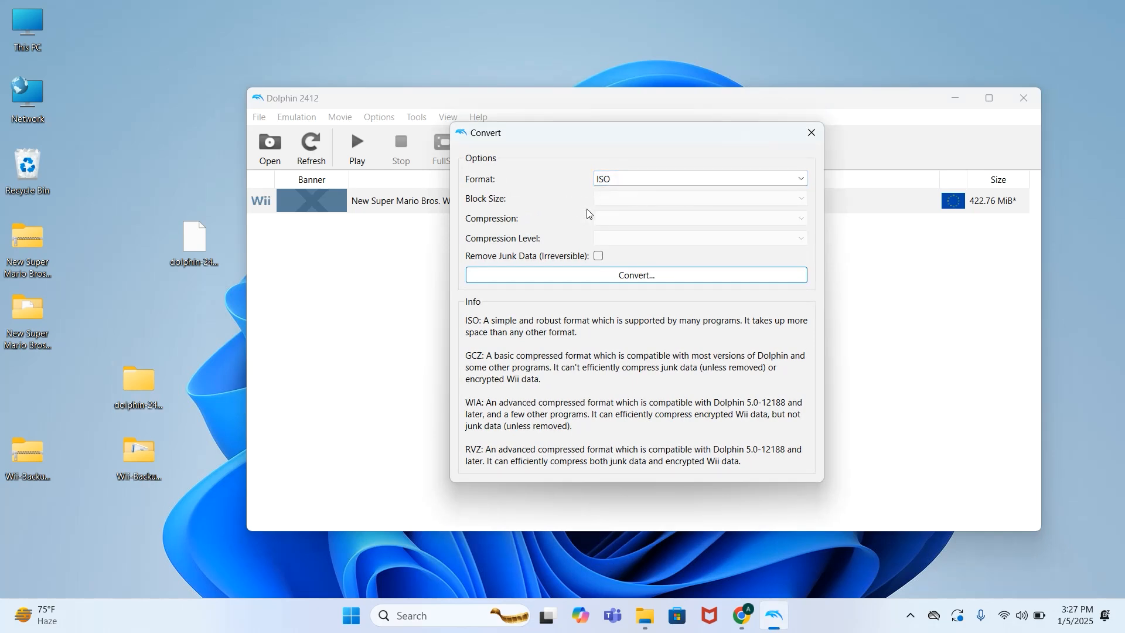
{"action": "mouse_move", "coordinate": [571, 274]}
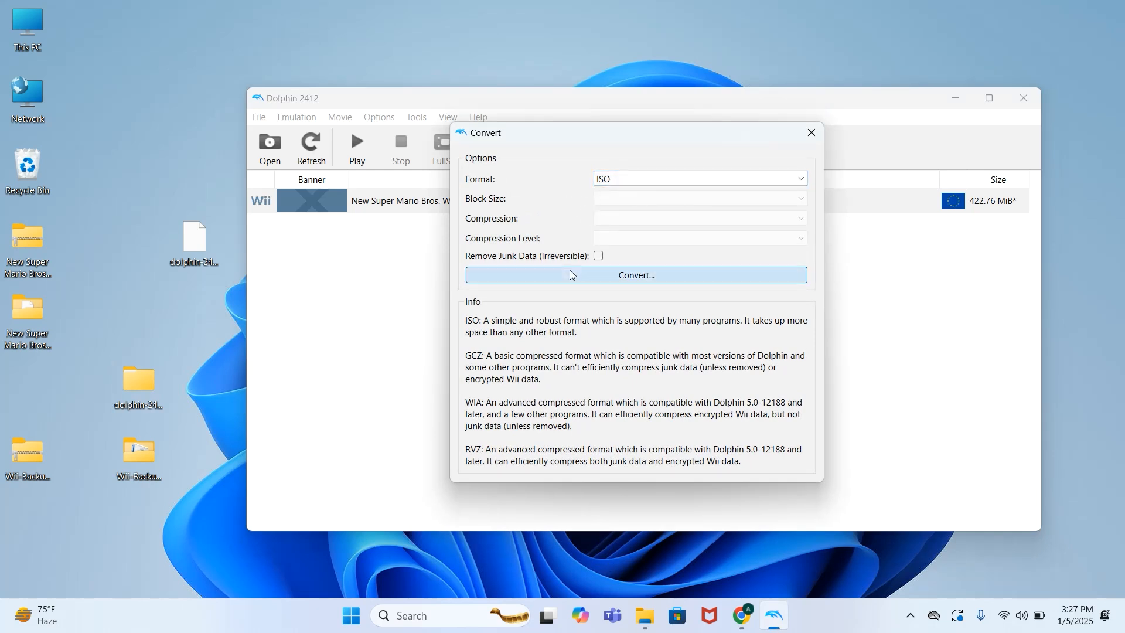
{"action": "left_click", "coordinate": [635, 274]}
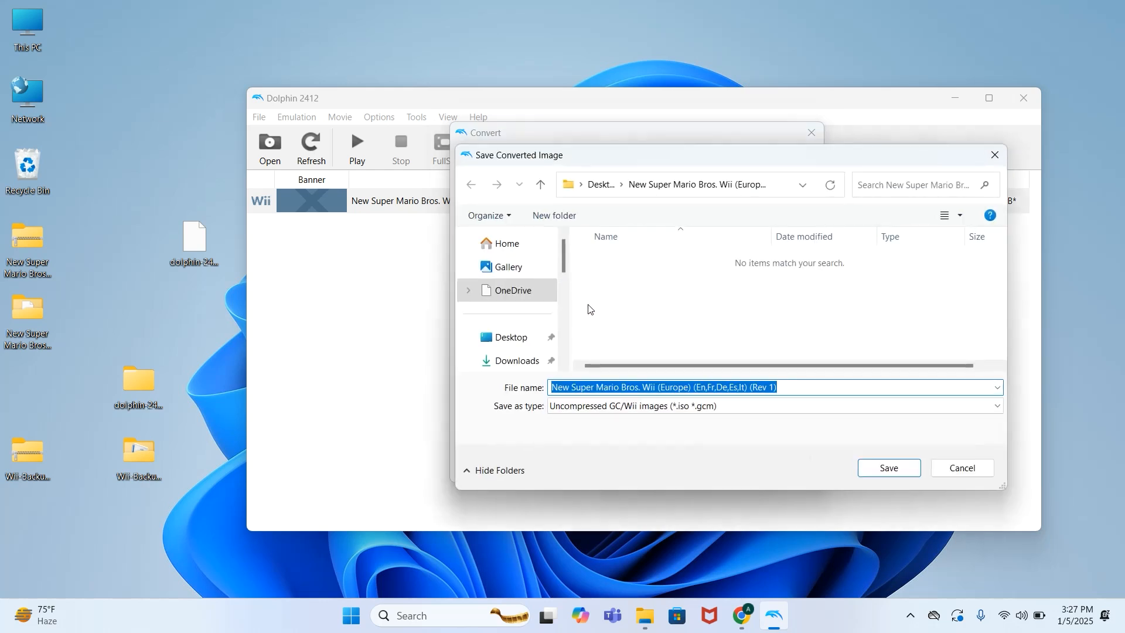
{"action": "mouse_move", "coordinate": [649, 217]}
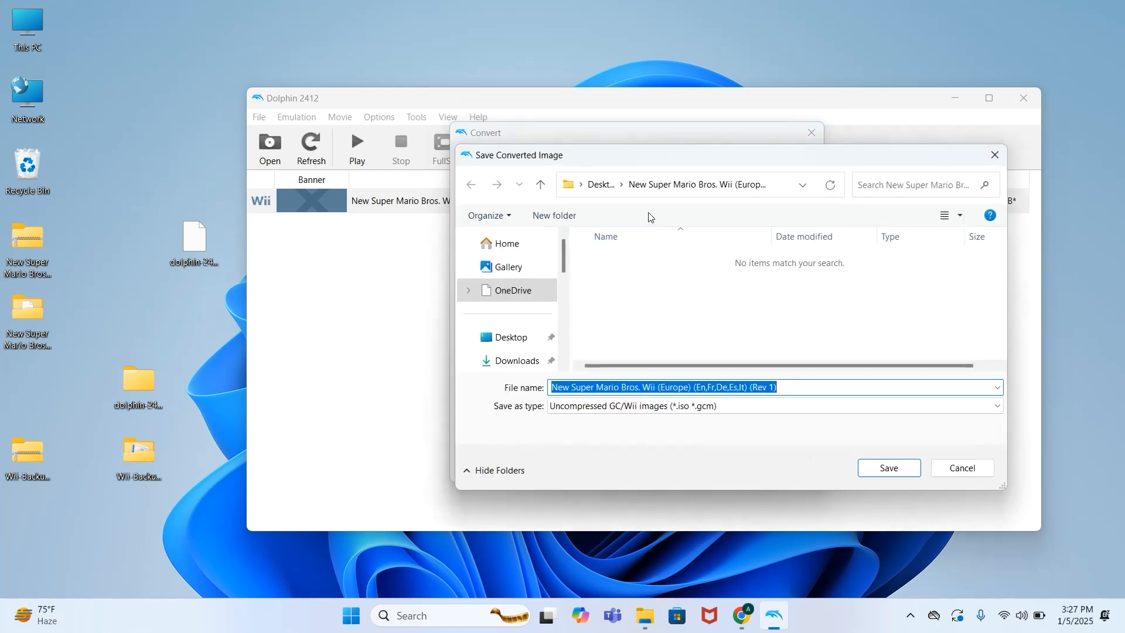
{"action": "left_click", "coordinate": [510, 337]}
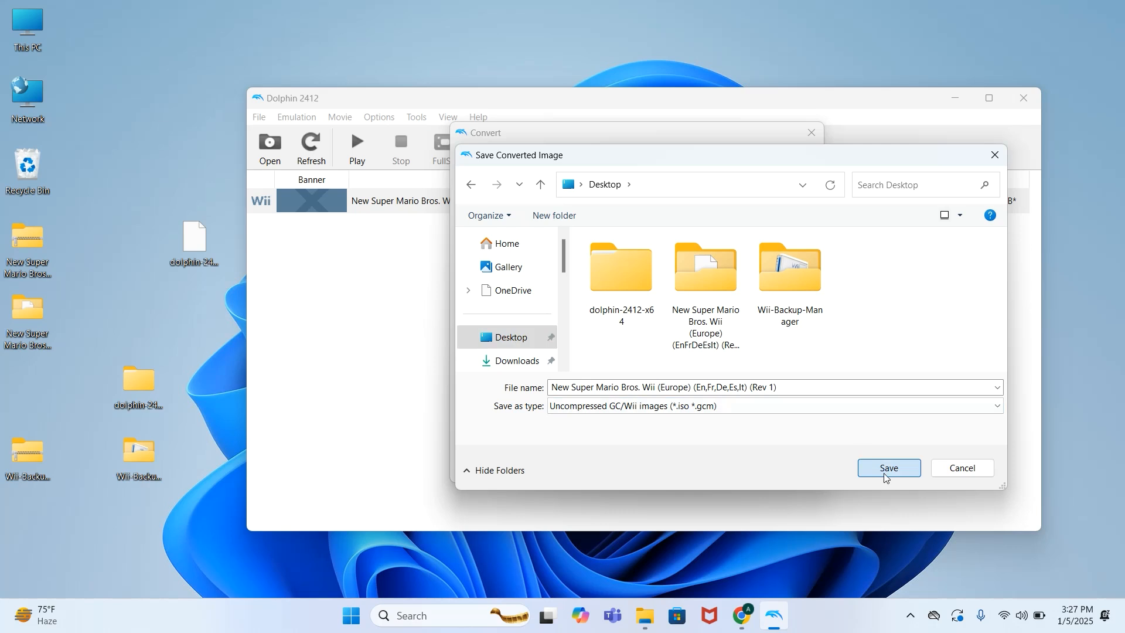
{"action": "left_click", "coordinate": [888, 467]}
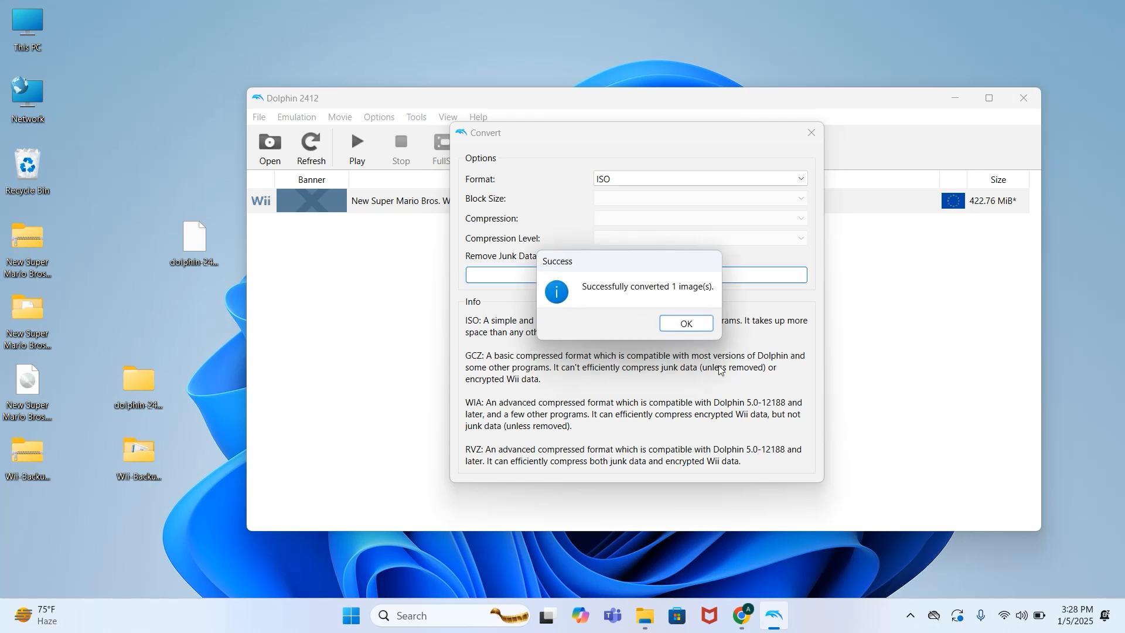
{"action": "left_click", "coordinate": [685, 323]}
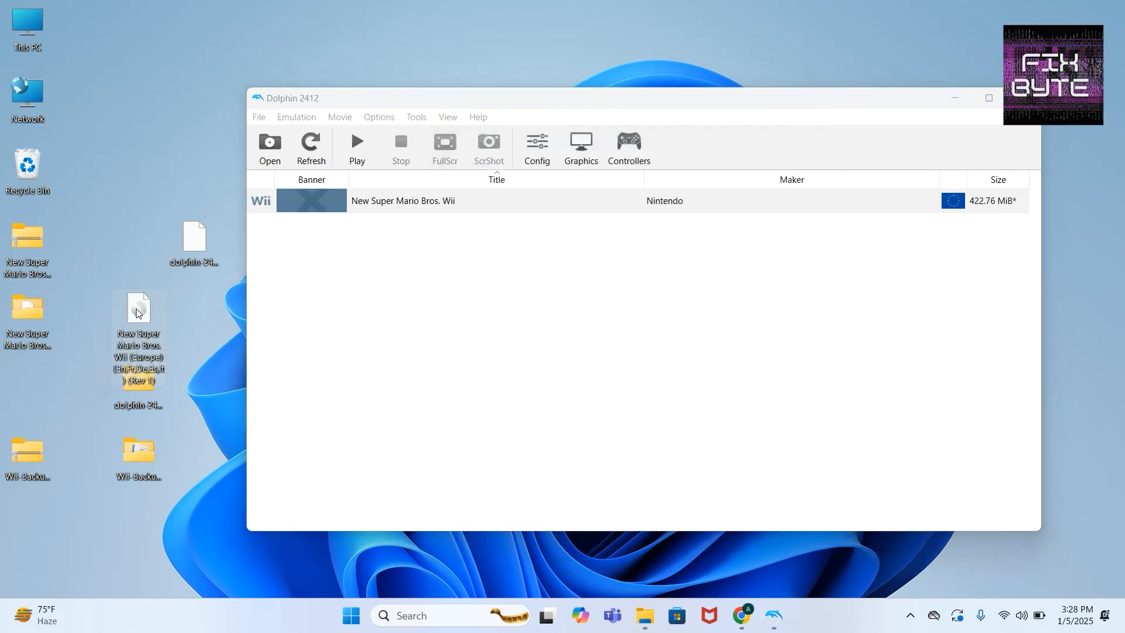
Check the new ISO's file actions on the desktop, then go into the Wii-Backup-Manager folder
{"action": "right_click", "coordinate": [138, 308]}
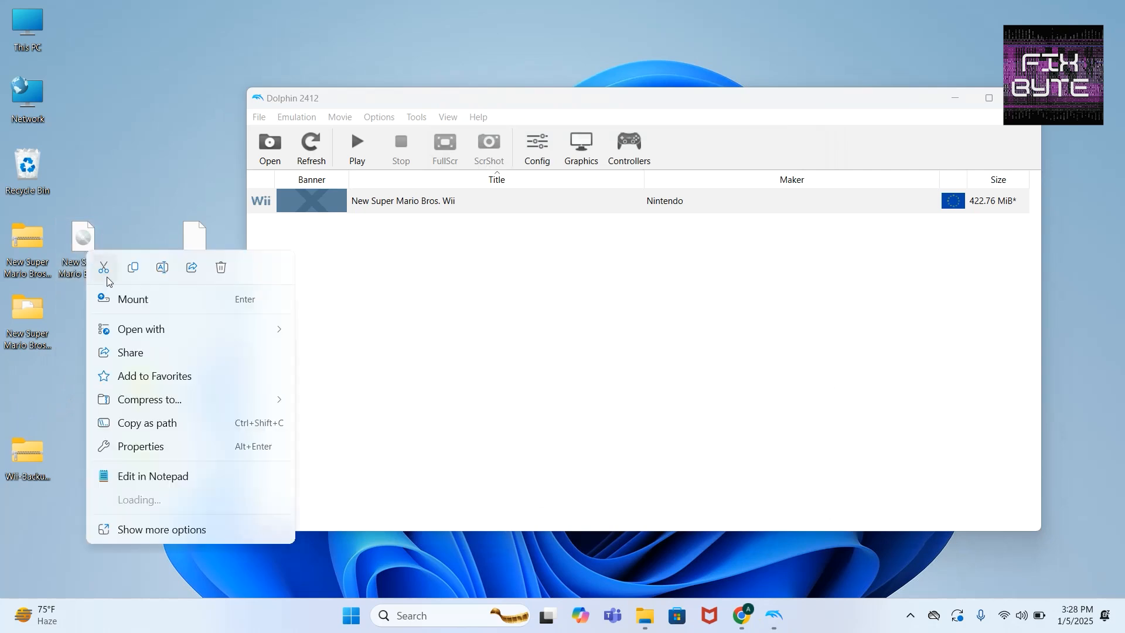
{"action": "left_click", "coordinate": [162, 528]}
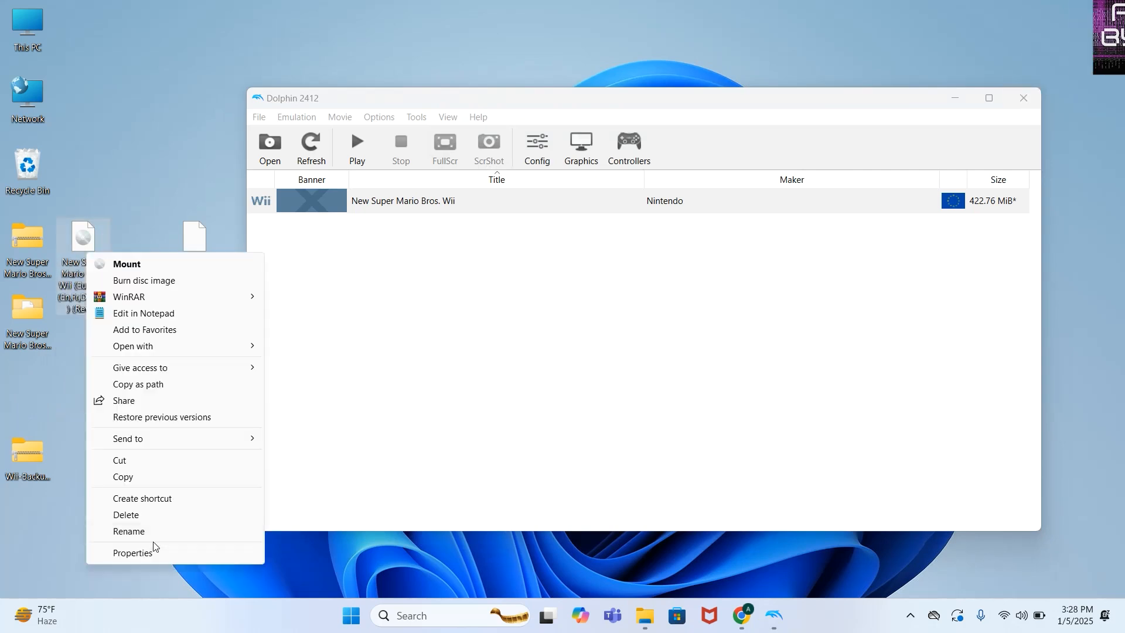
{"action": "left_click", "coordinate": [133, 553]}
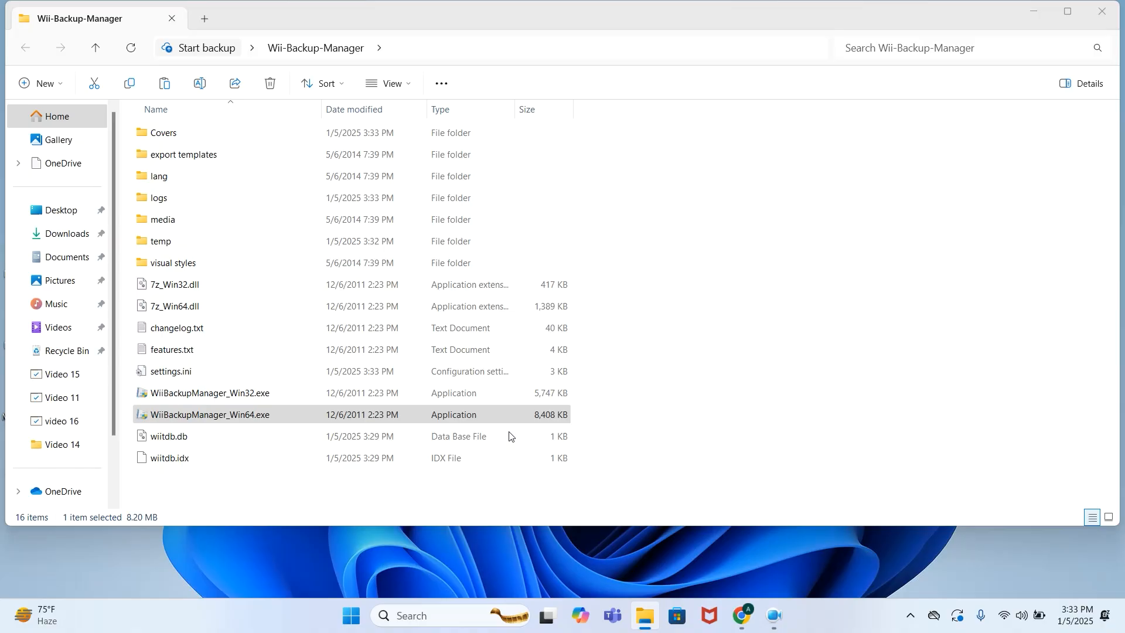
Run WiiBackupManager_Win64 and choose Add > Files to pick game files from the desktop
{"action": "double_click", "coordinate": [209, 415]}
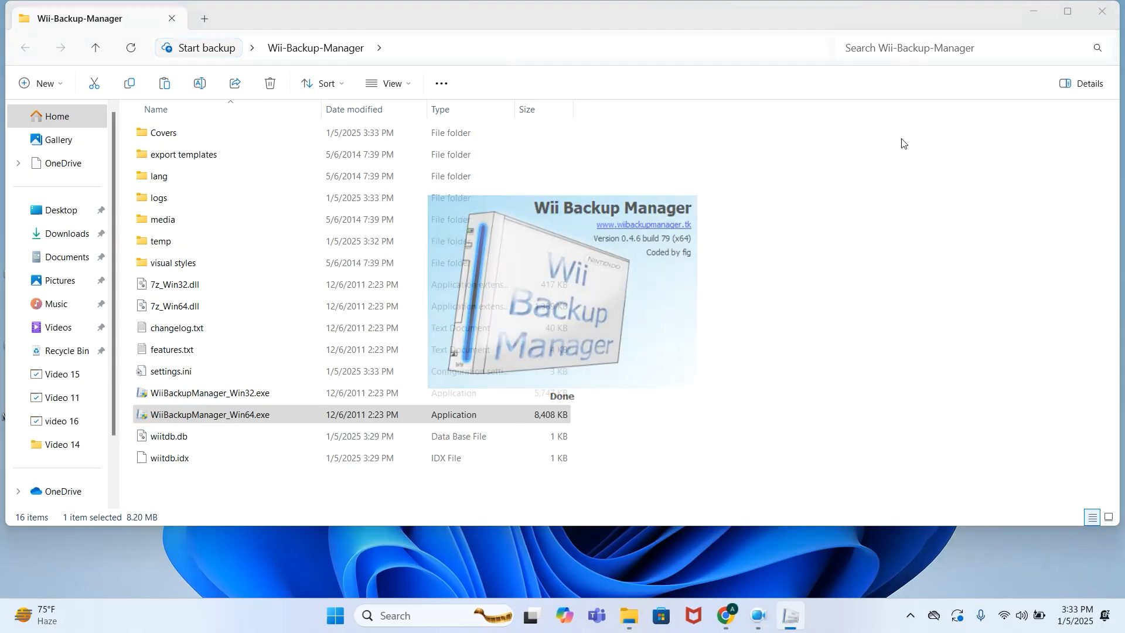
{"action": "double_click", "coordinate": [208, 414]}
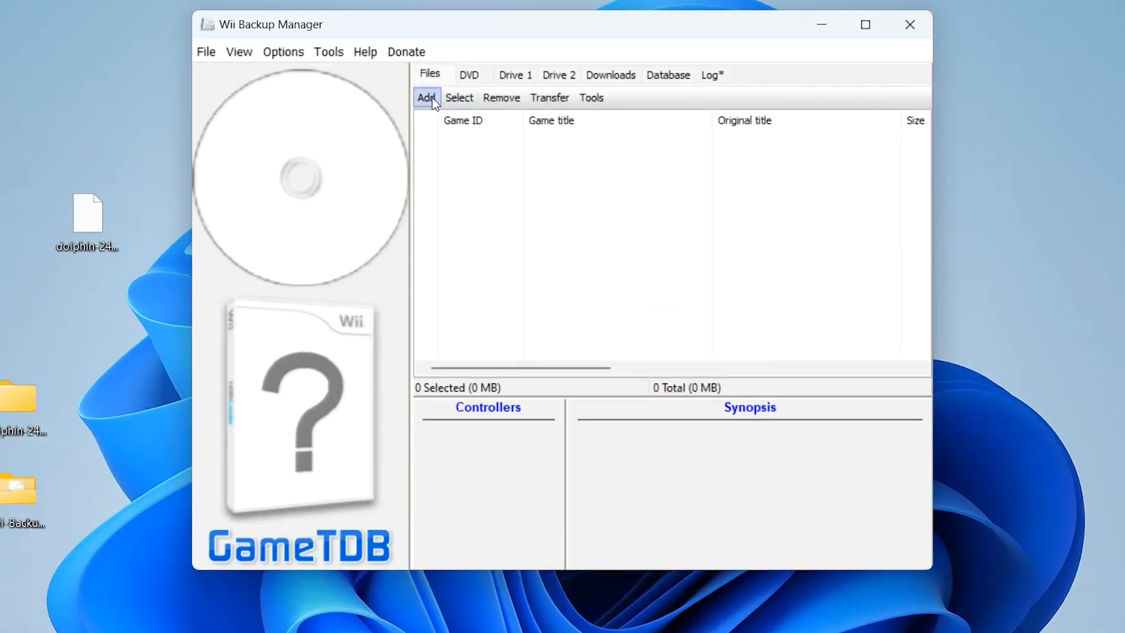
{"action": "left_click", "coordinate": [427, 99]}
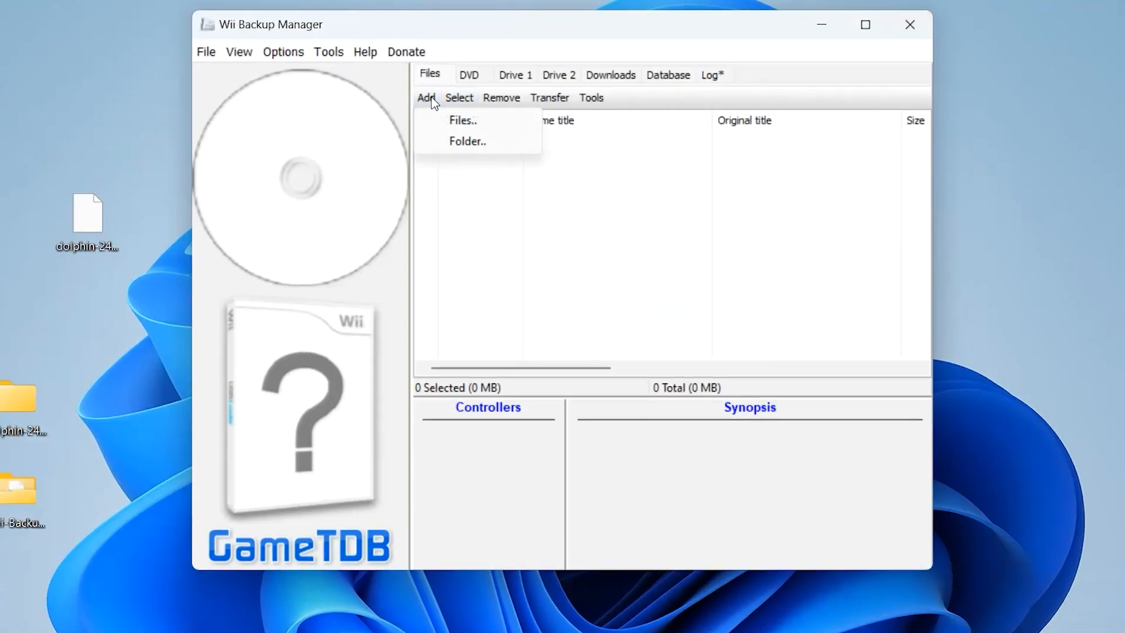
{"action": "left_click", "coordinate": [461, 119]}
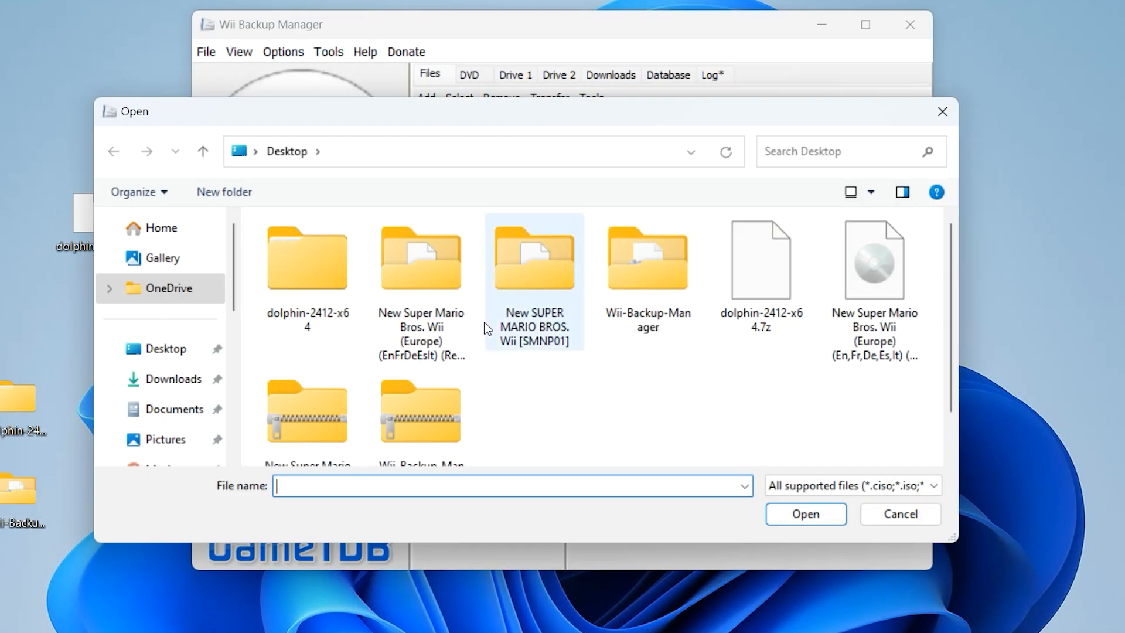
{"action": "mouse_move", "coordinate": [753, 327]}
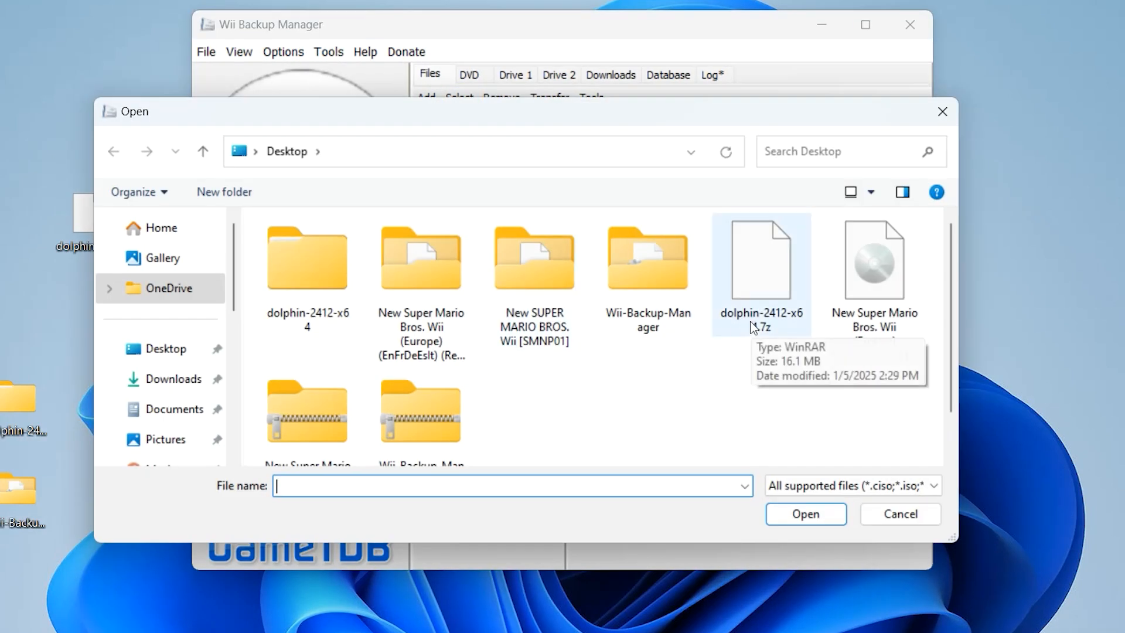
{"action": "mouse_move", "coordinate": [660, 431]}
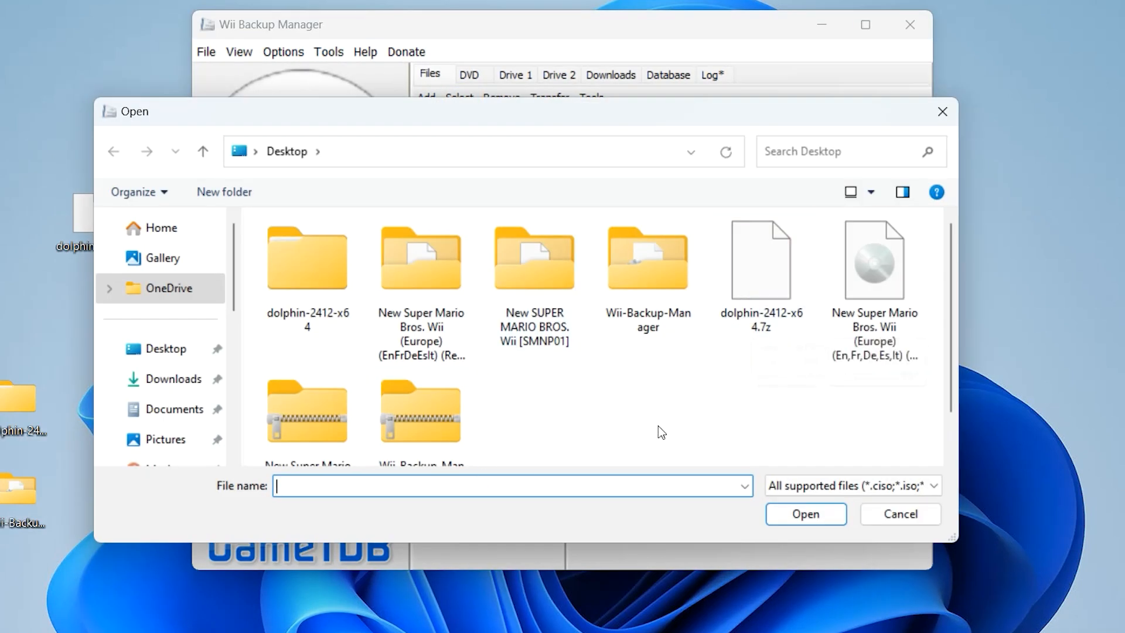
{"action": "mouse_move", "coordinate": [788, 415]}
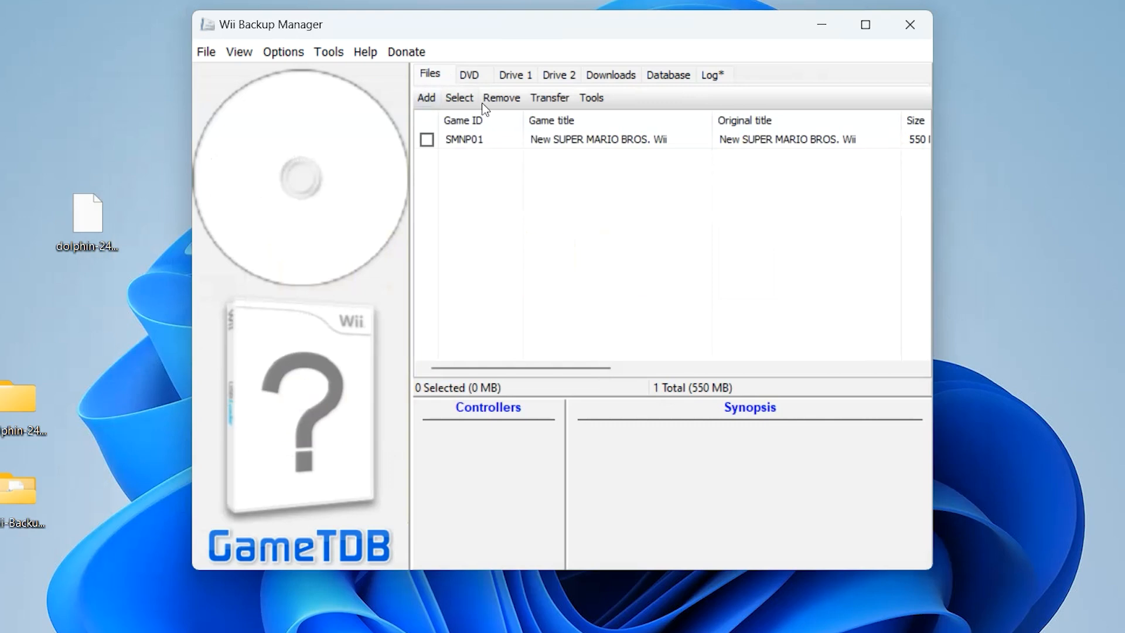
Tick the SMNP01 Mario entry and select its row so the cover art loads
{"action": "left_click", "coordinate": [426, 139]}
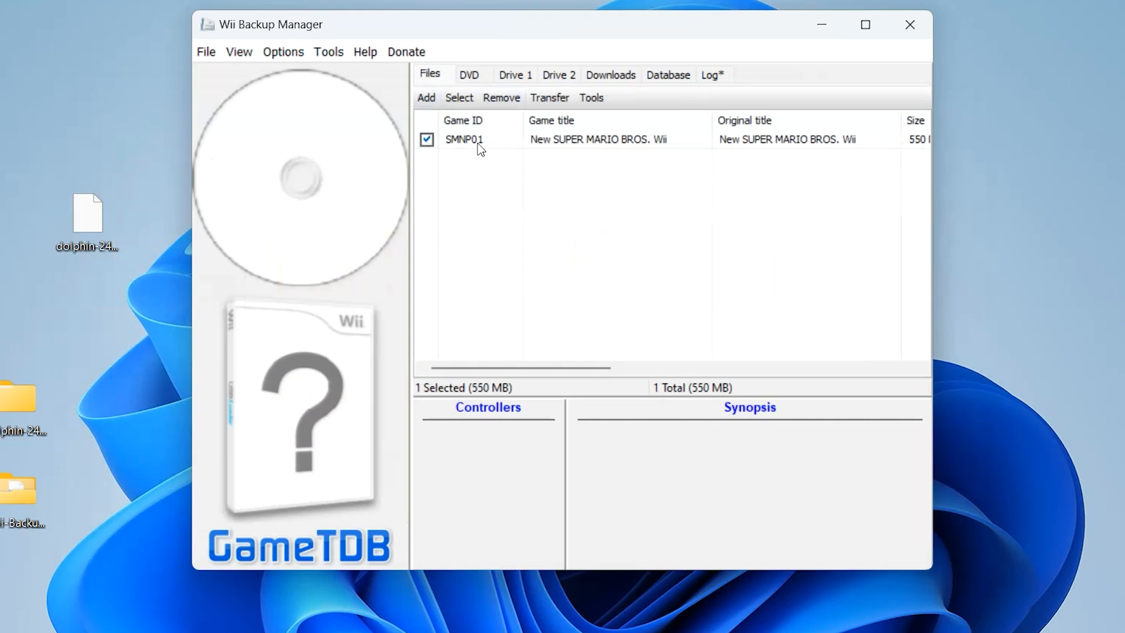
{"action": "left_click", "coordinate": [592, 98]}
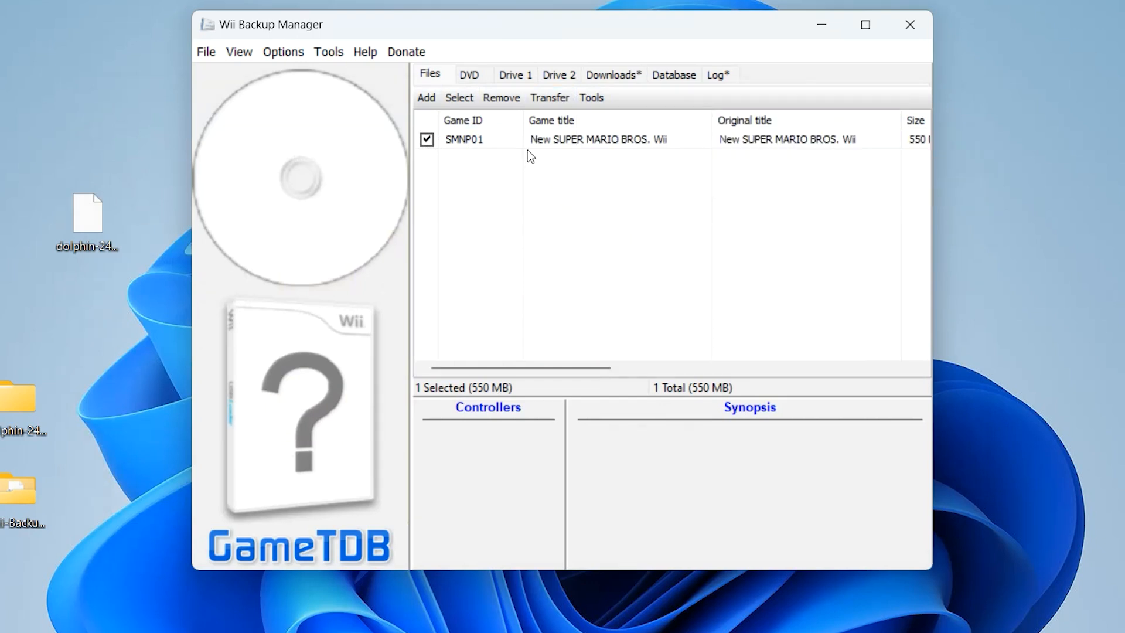
{"action": "mouse_move", "coordinate": [574, 145]}
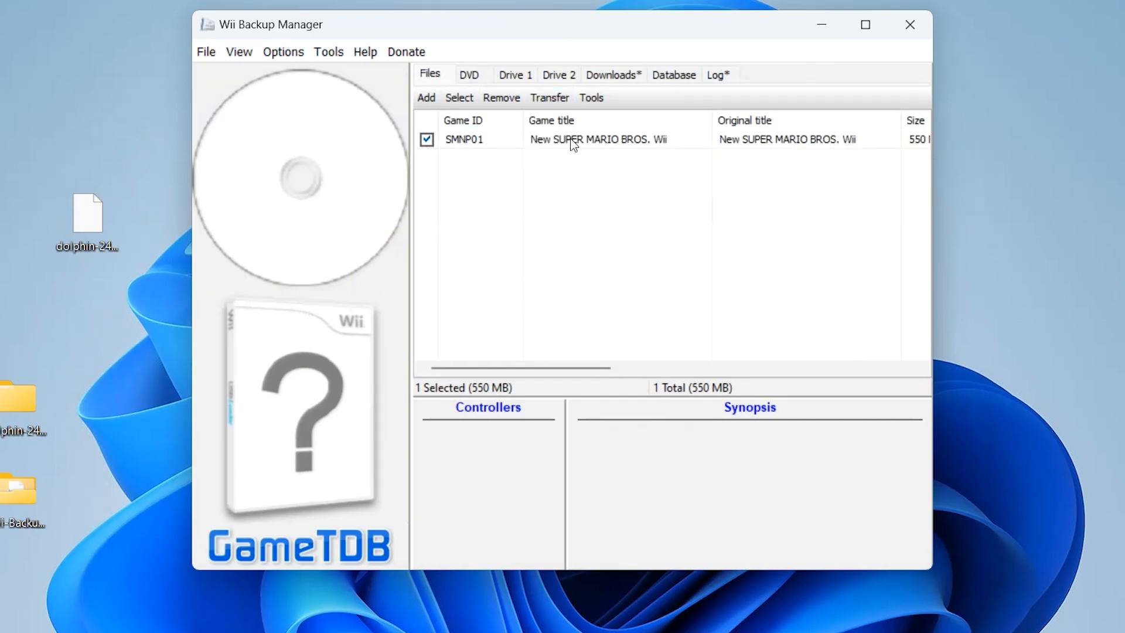
{"action": "left_click", "coordinate": [574, 140]}
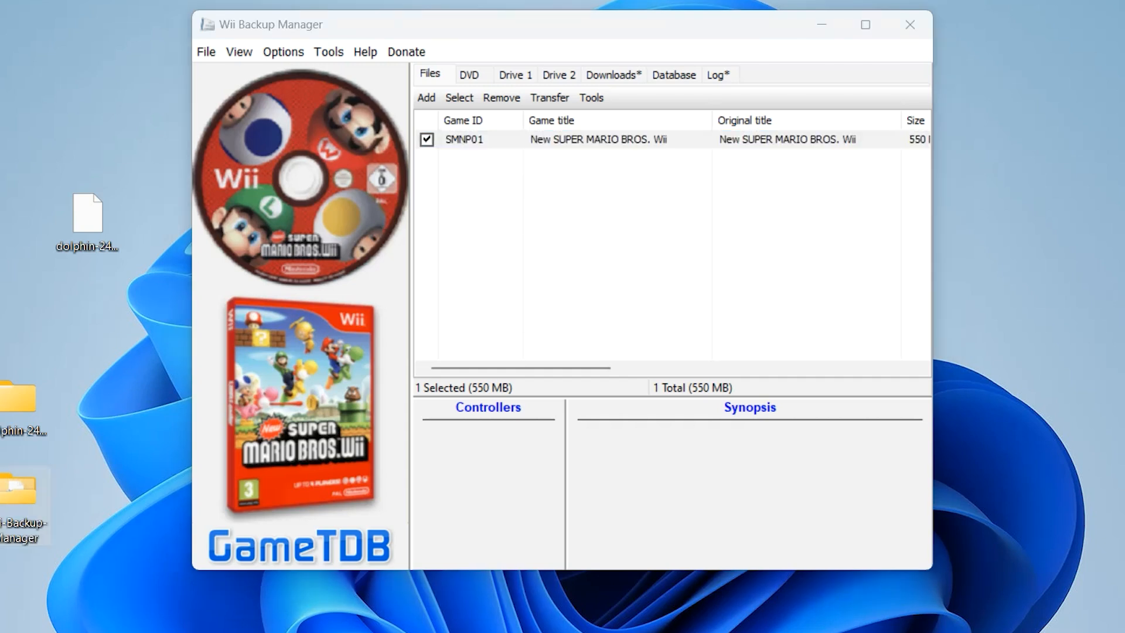
{"action": "left_click", "coordinate": [589, 139]}
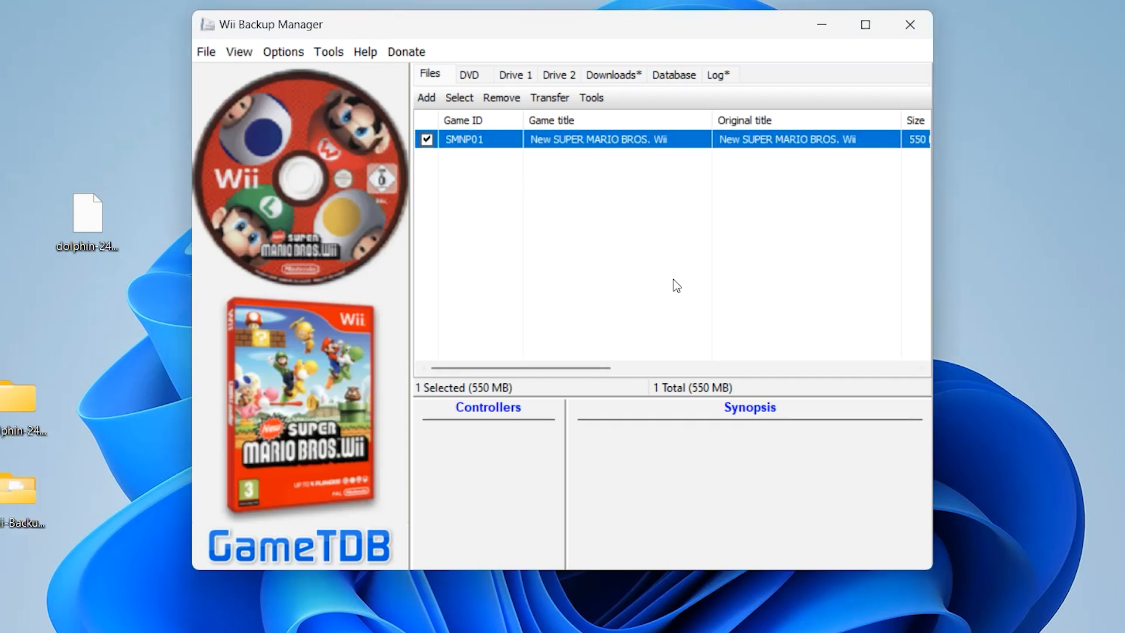
{"action": "mouse_move", "coordinate": [497, 159]}
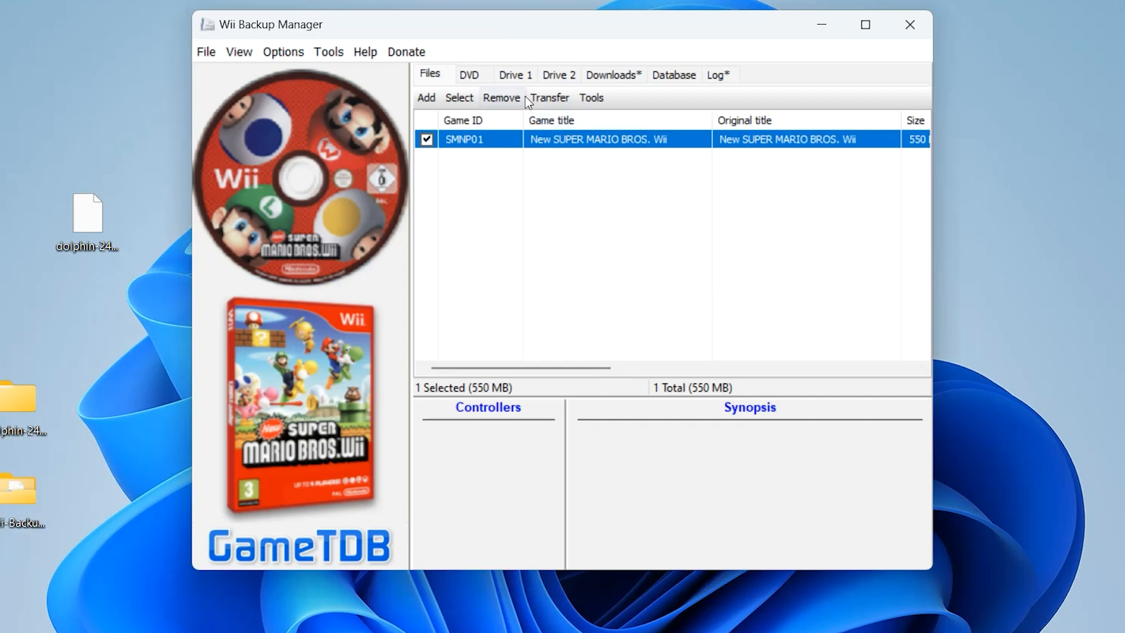
Transfer the game to a WBFS file saved to the Desktop, producing SMNP01.wbfs
{"action": "left_click", "coordinate": [550, 98]}
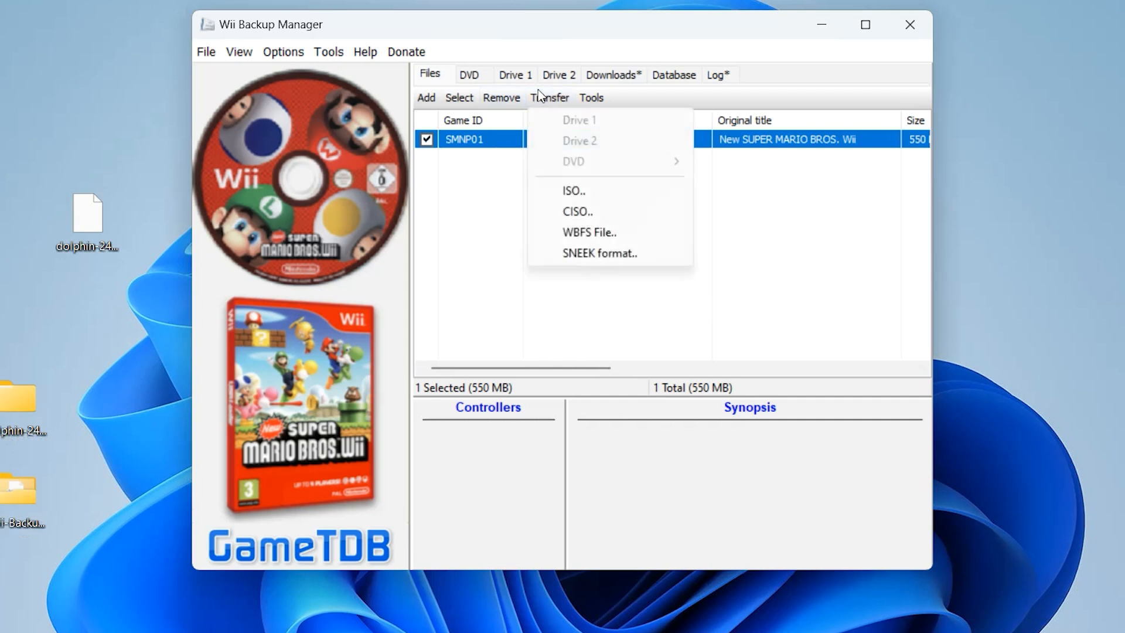
{"action": "mouse_move", "coordinate": [593, 233]}
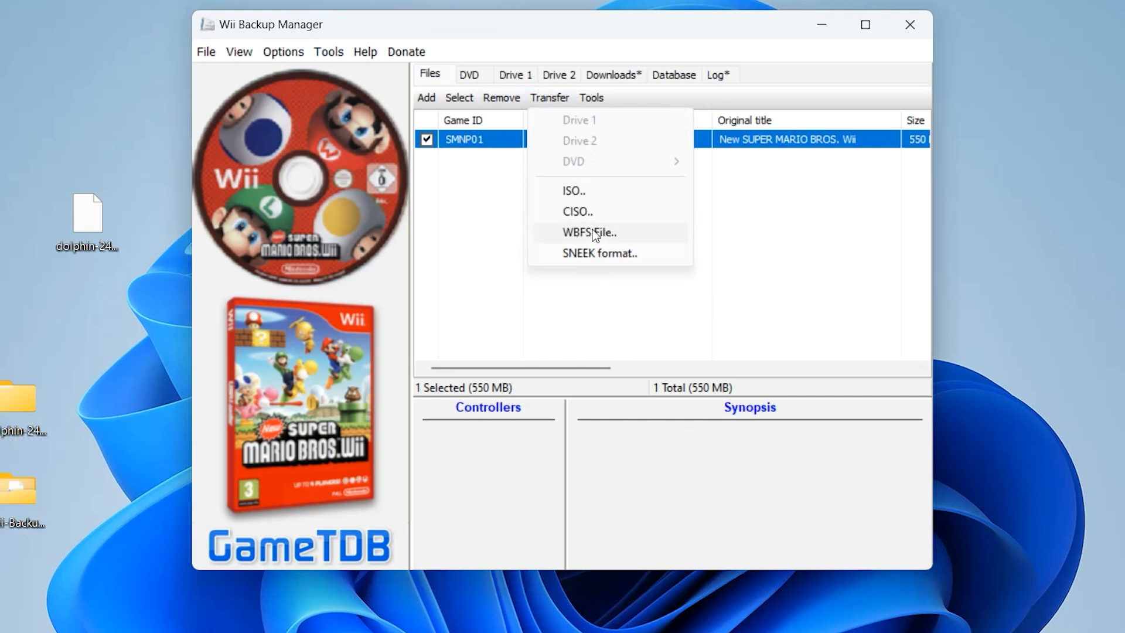
{"action": "left_click", "coordinate": [590, 232]}
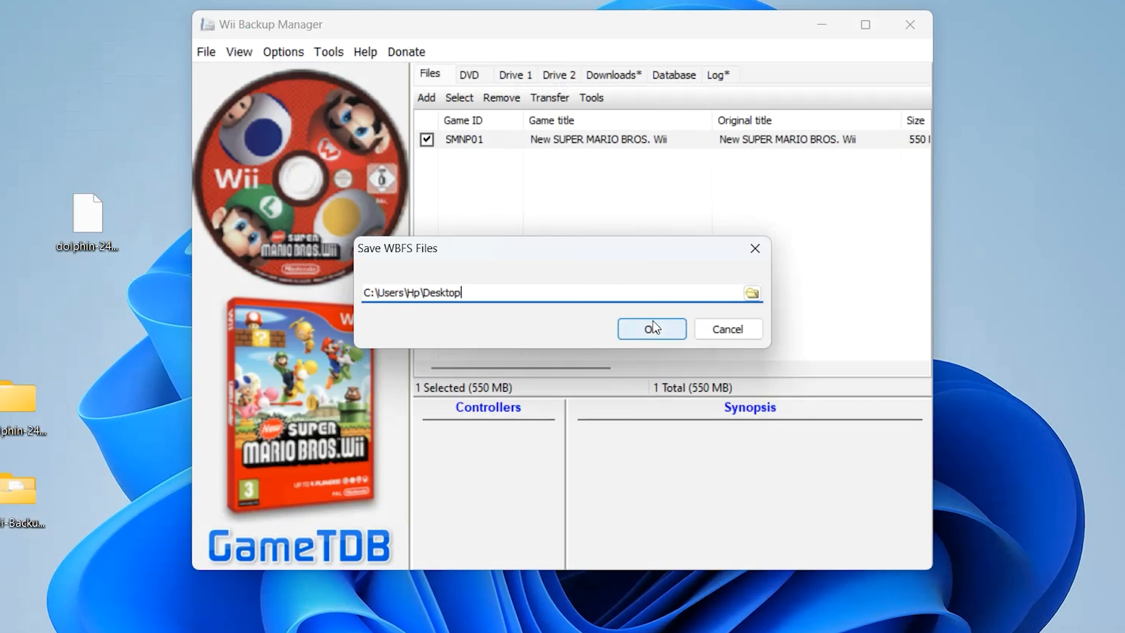
{"action": "left_click", "coordinate": [652, 328]}
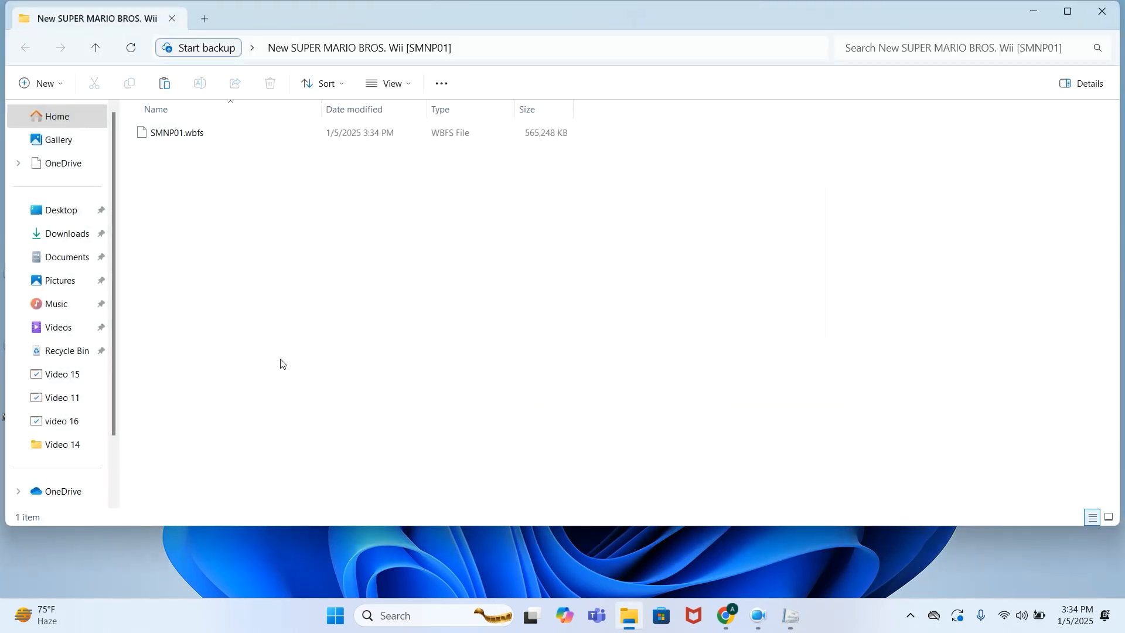
{"action": "mouse_move", "coordinate": [198, 169]}
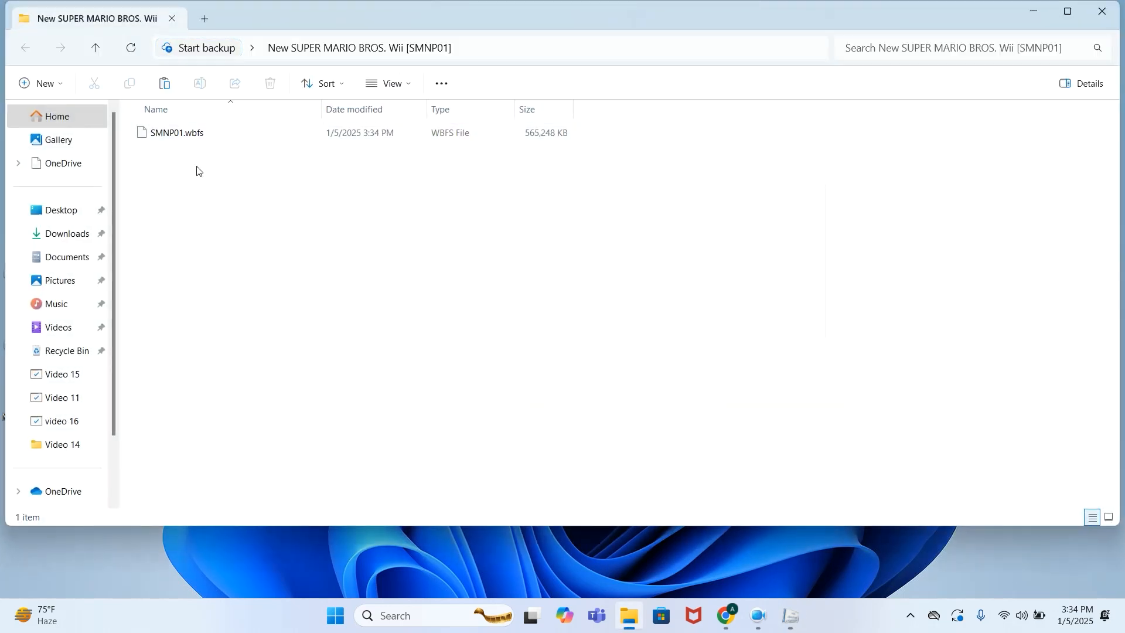